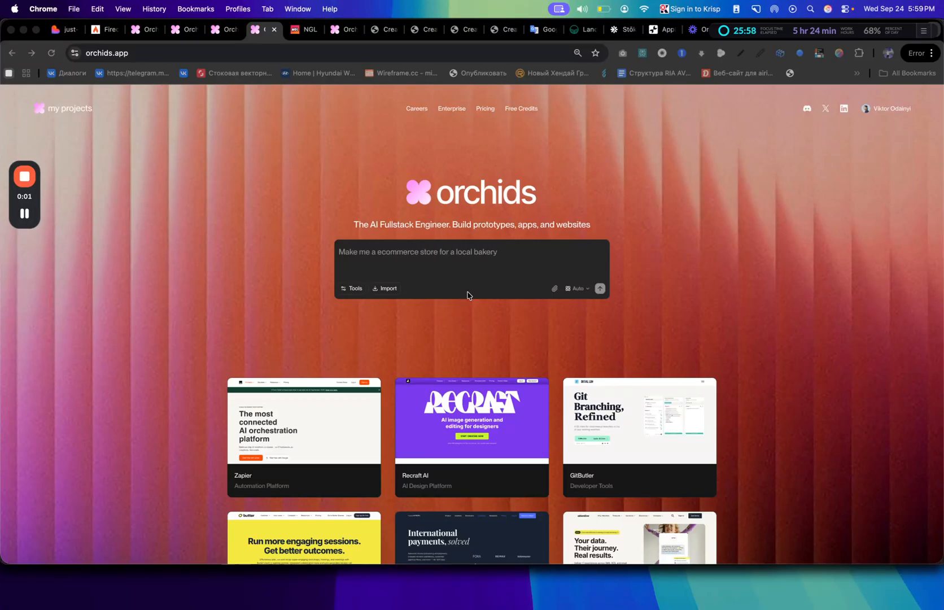
- Open the Hero Section Clone project previewing the Cris Rayaan portfolio hero
type("Make me a landing page fo")
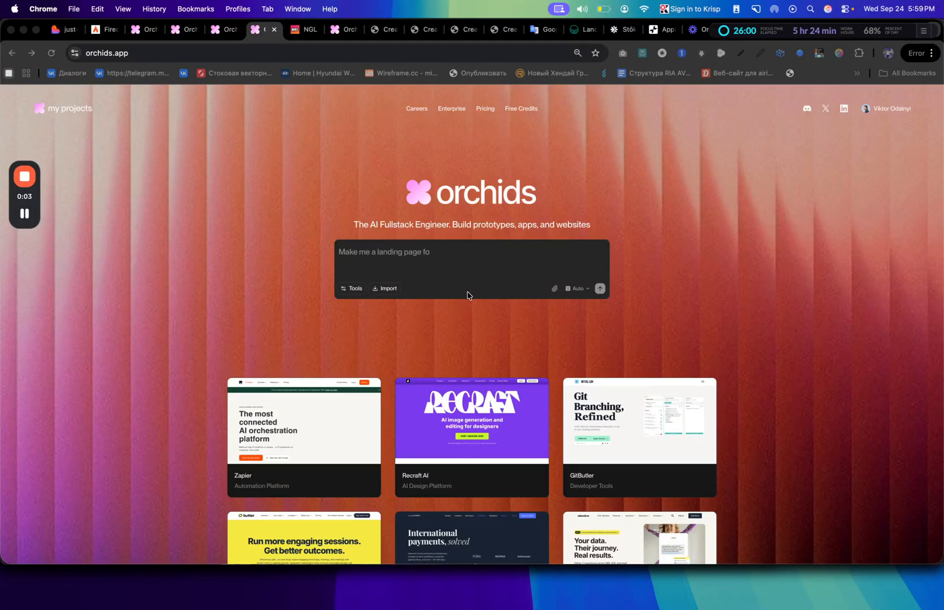
scroll("down", 3)
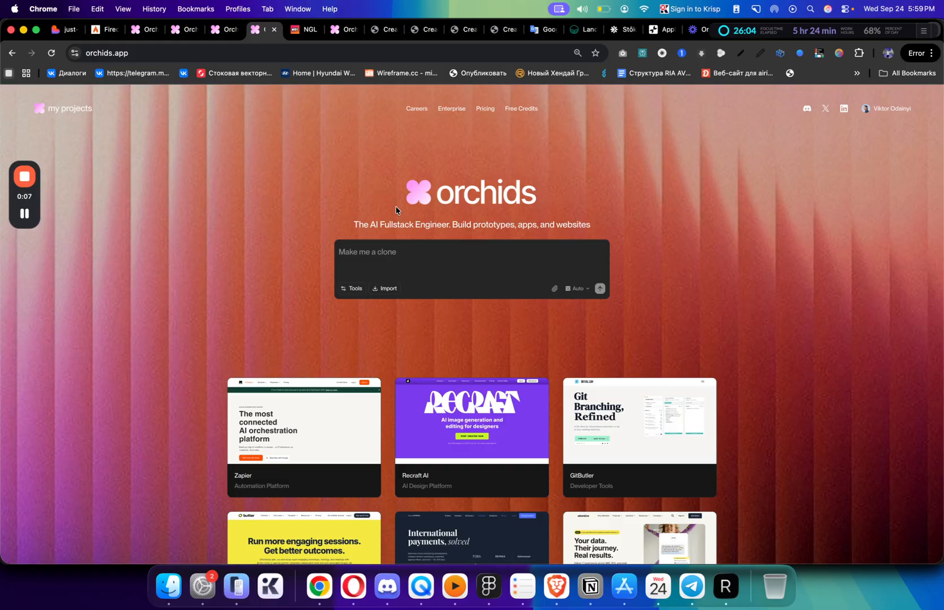
type("Make me a app to track ca")
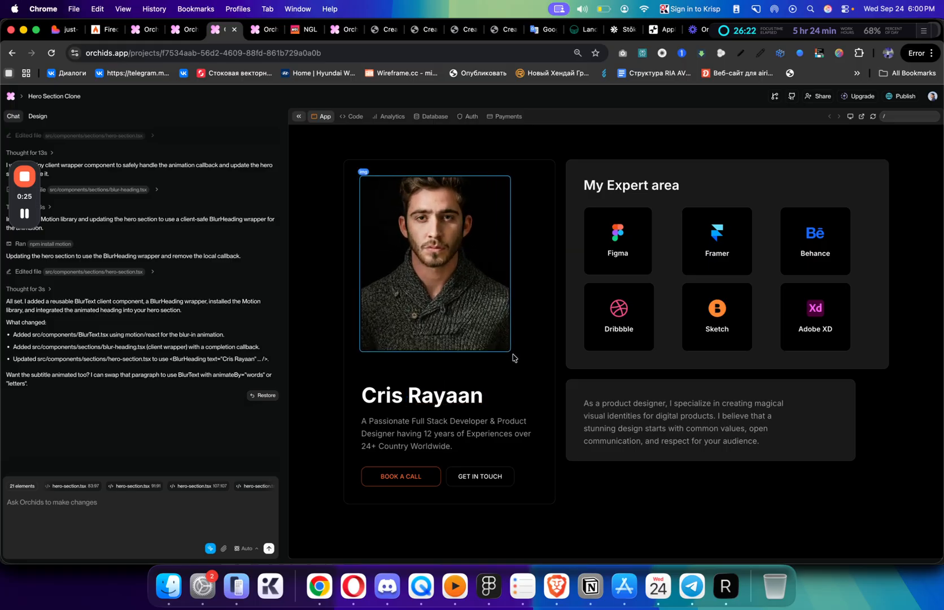
- Select the portrait photo, widen the GET IN TOUCH button, and stretch the product designer card
left_click(435, 261)
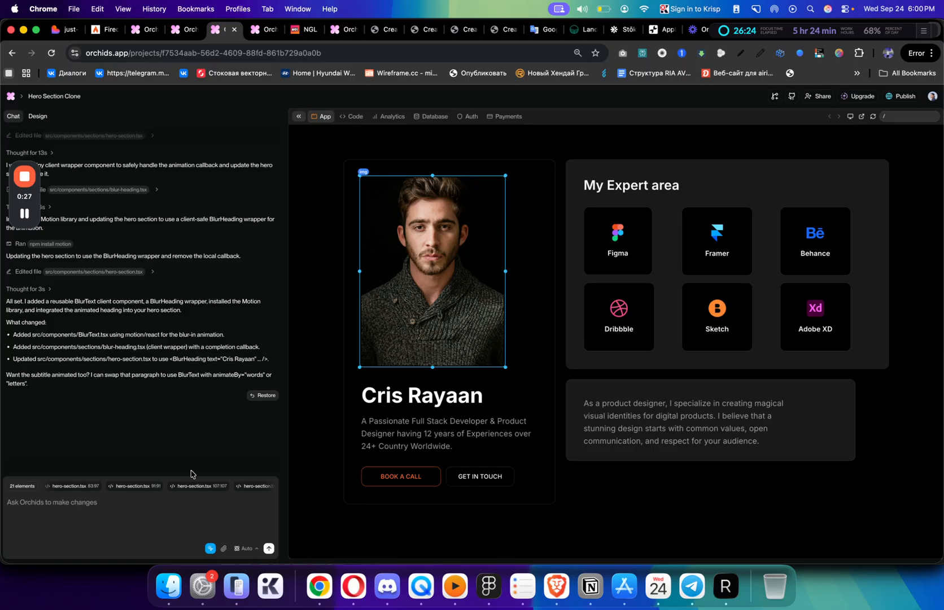
left_click(479, 475)
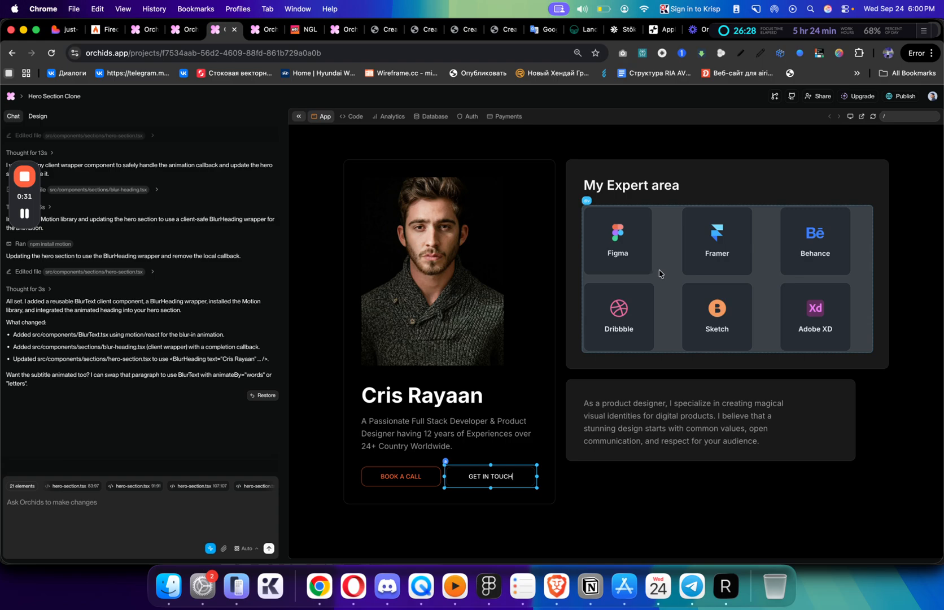
left_click(626, 240)
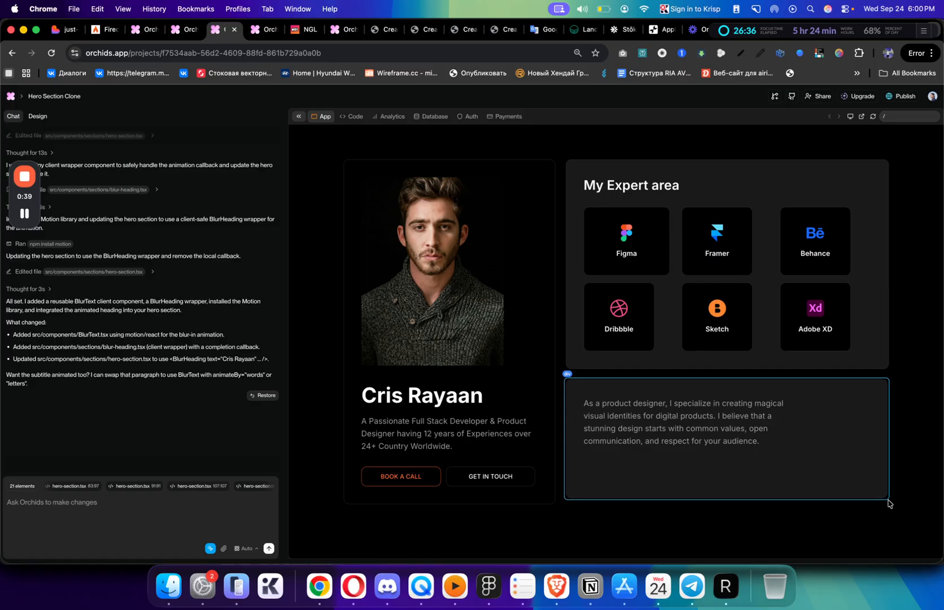
left_click(685, 421)
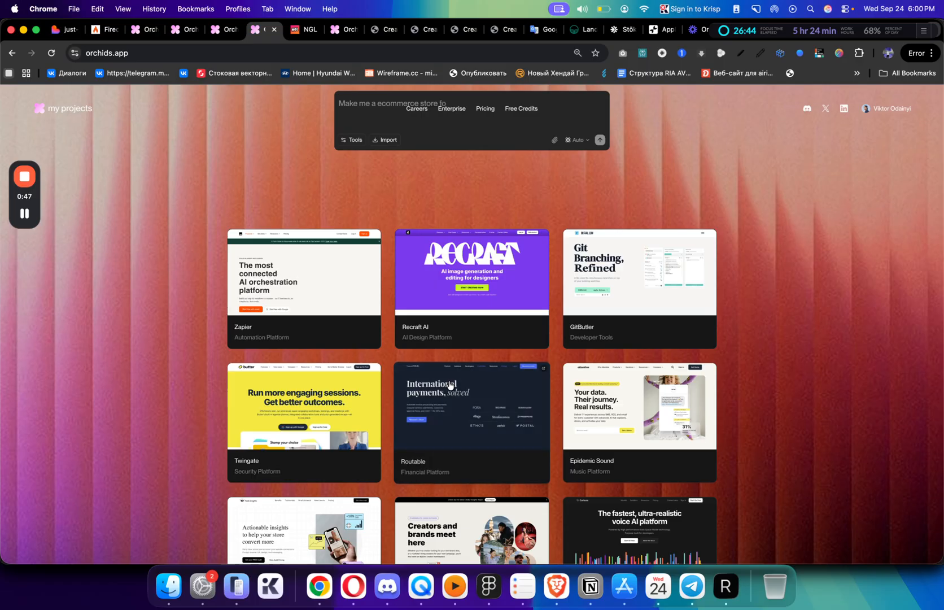
- Browse the cloned-site showcase and launch the Delphi AI clone's live site
scroll("down", 3)
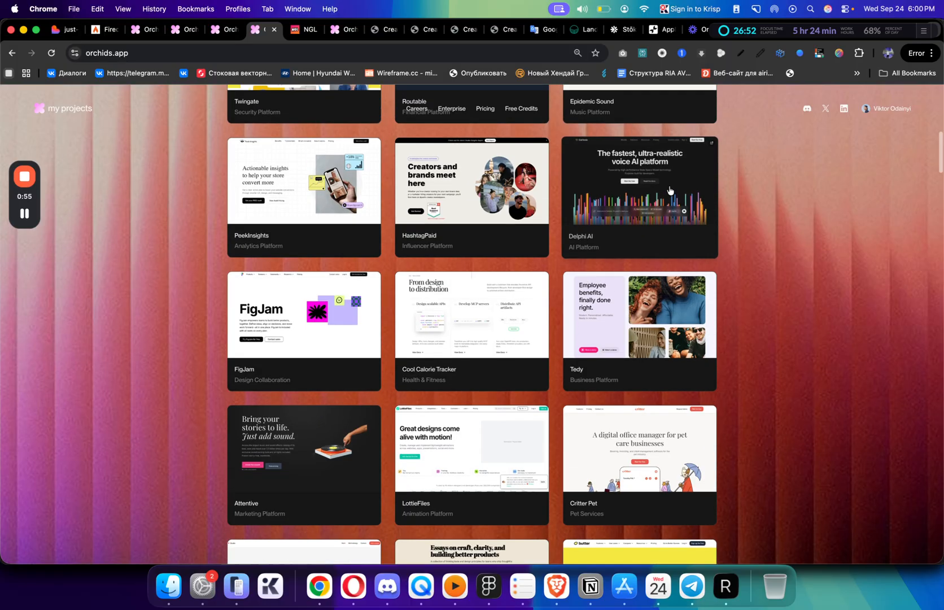
mouse_move(661, 199)
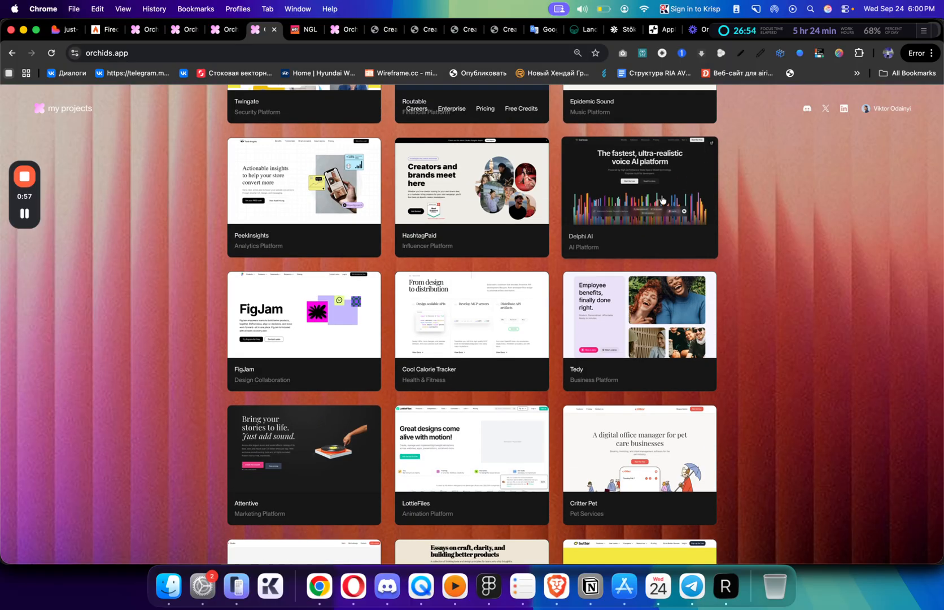
scroll("down", 3)
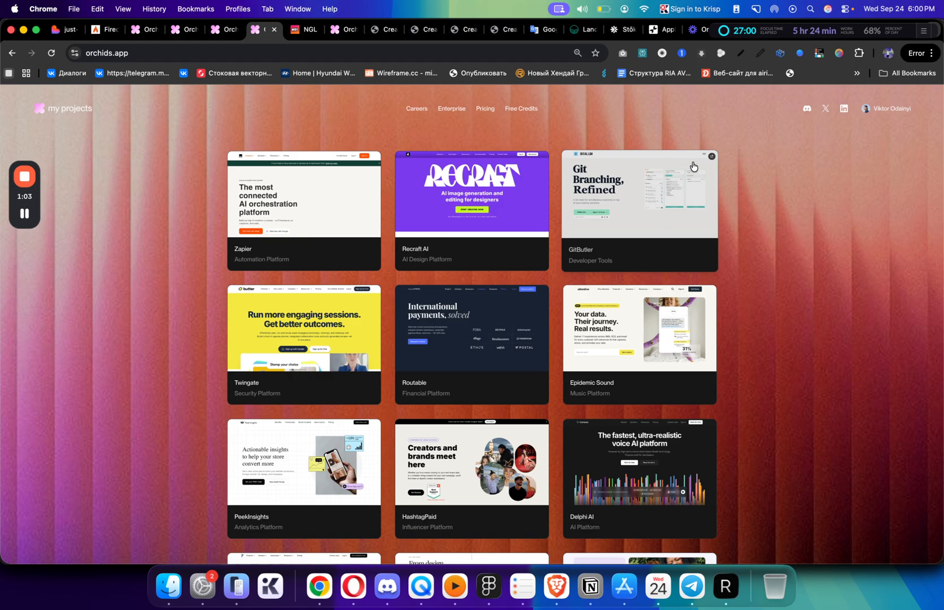
left_click(637, 477)
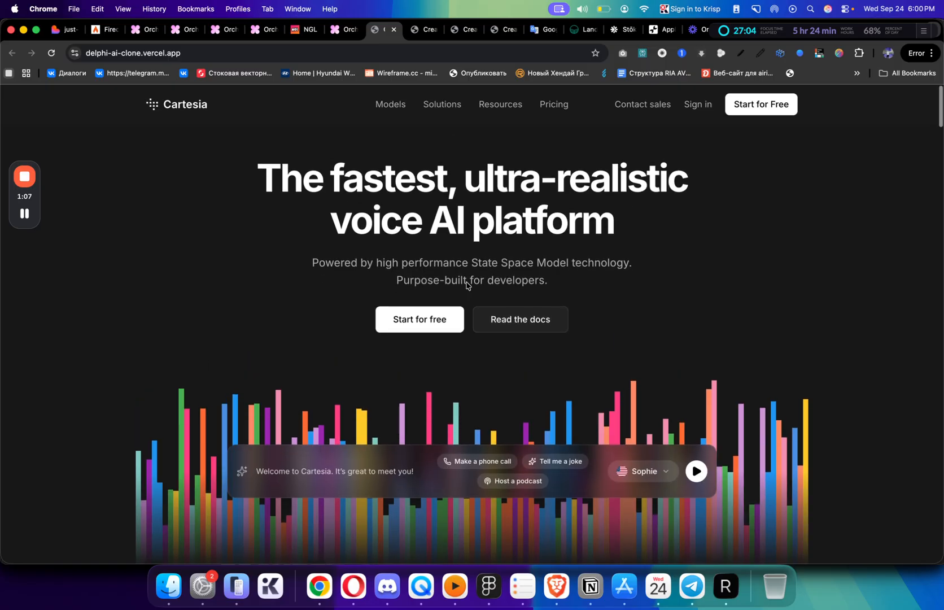
- Look through the Delphi AI clone page, then view the Peek Insights clone site
scroll("down", 3)
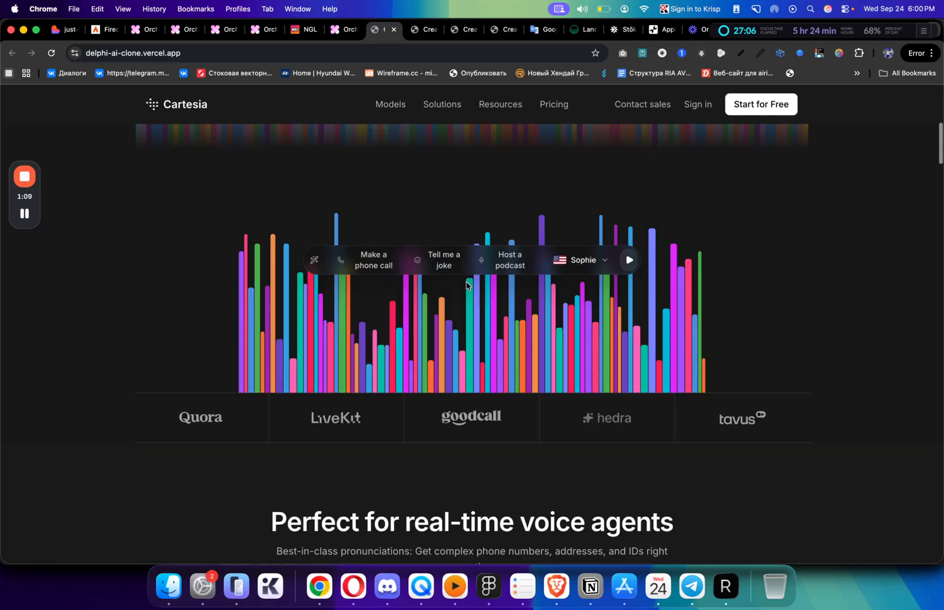
scroll("down", 3)
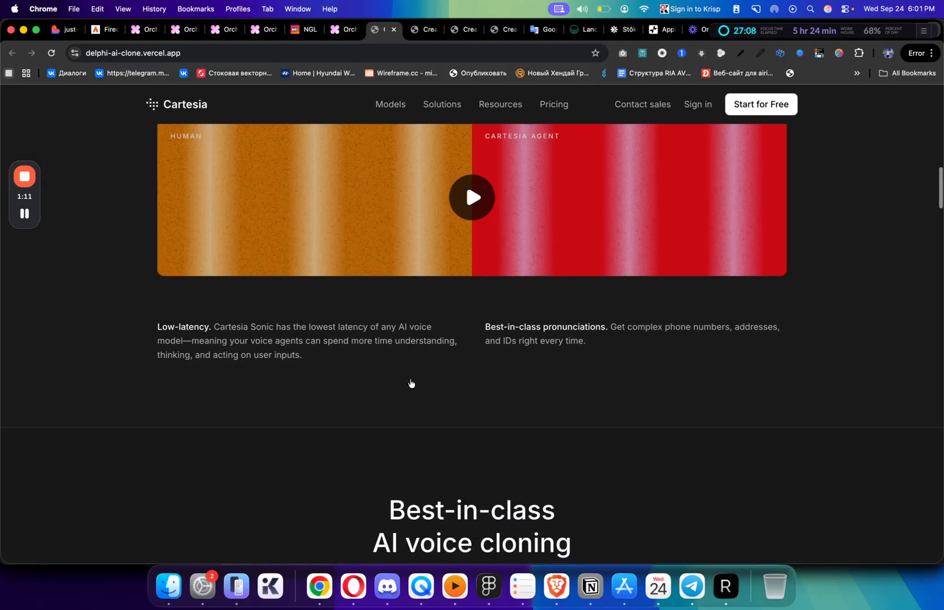
scroll("down", 3)
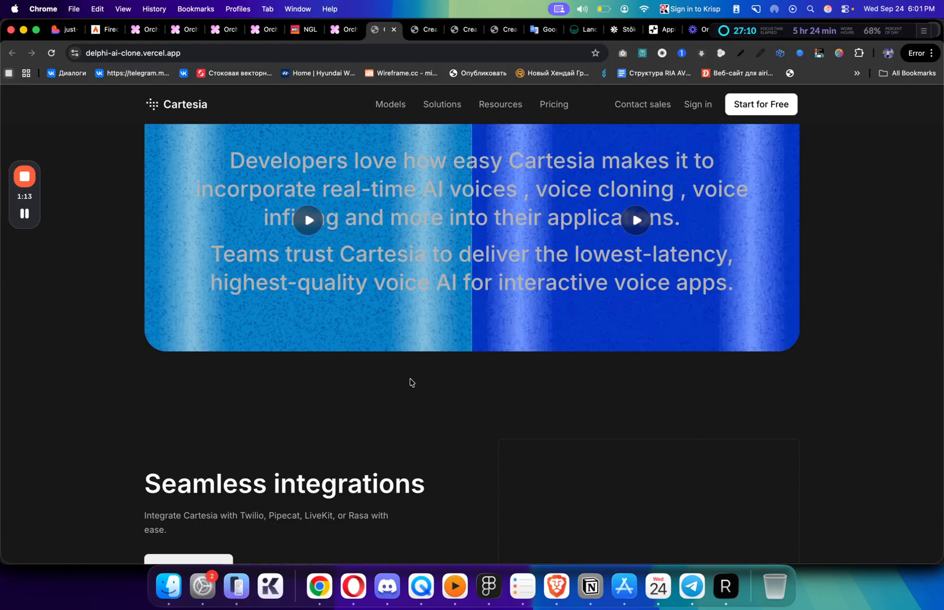
scroll("down", 3)
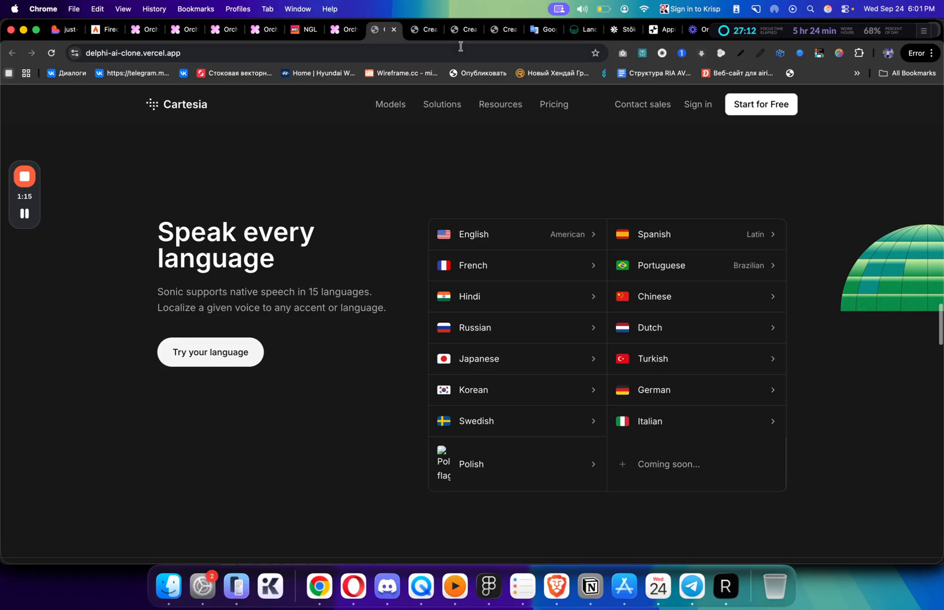
left_click(423, 29)
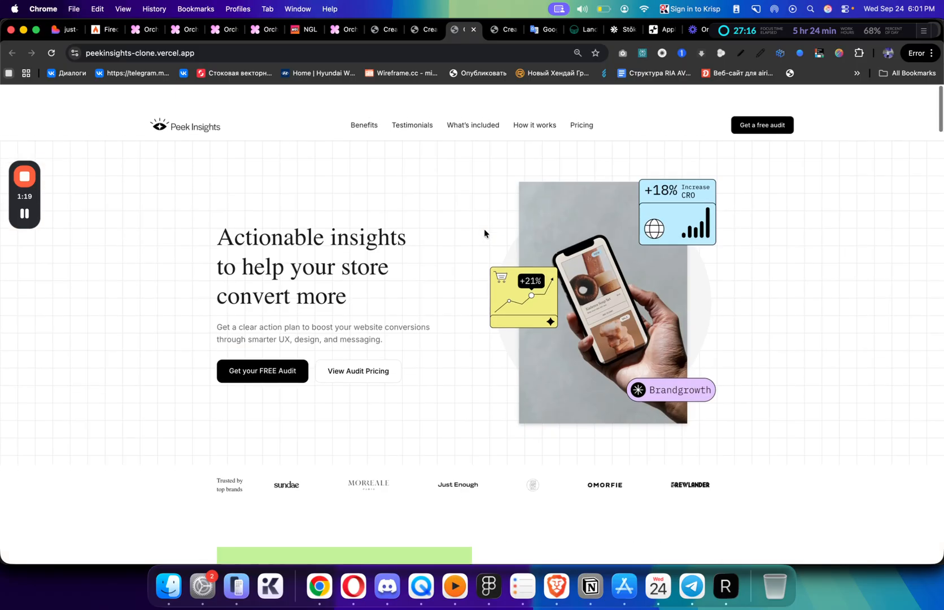
scroll("down", 3)
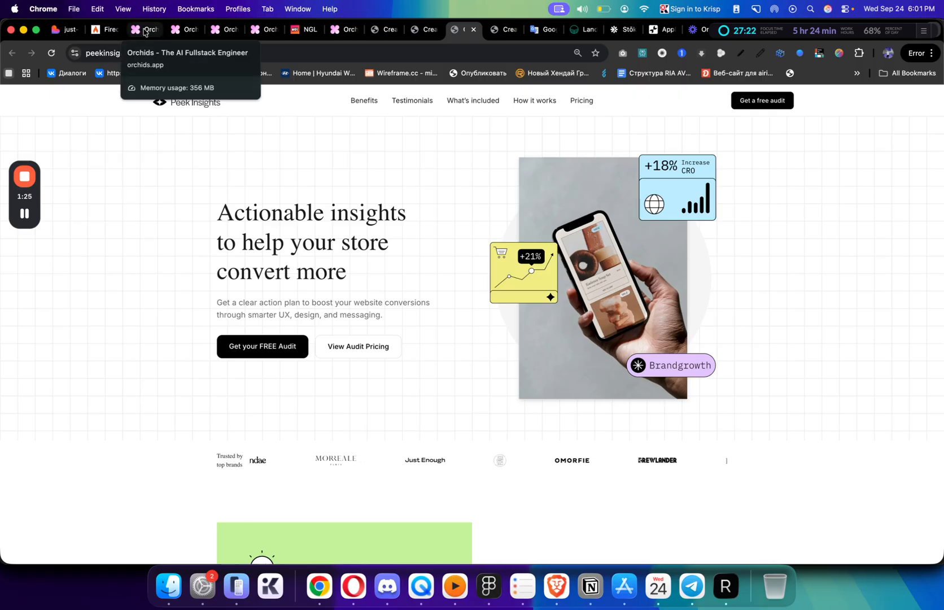
- Return to Orchids and reveal the Clone Website, Template and Design Theme tools
left_click(341, 29)
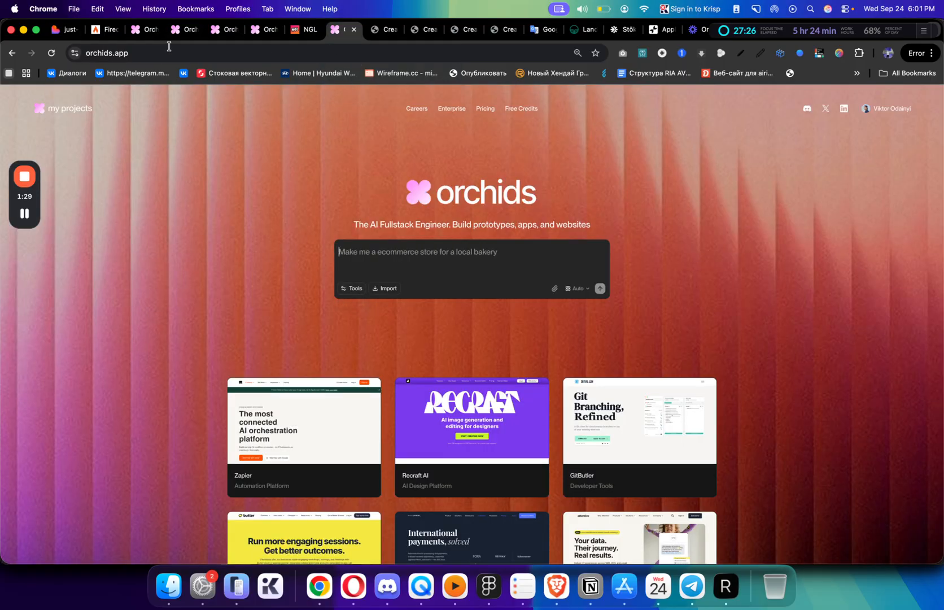
left_click(351, 288)
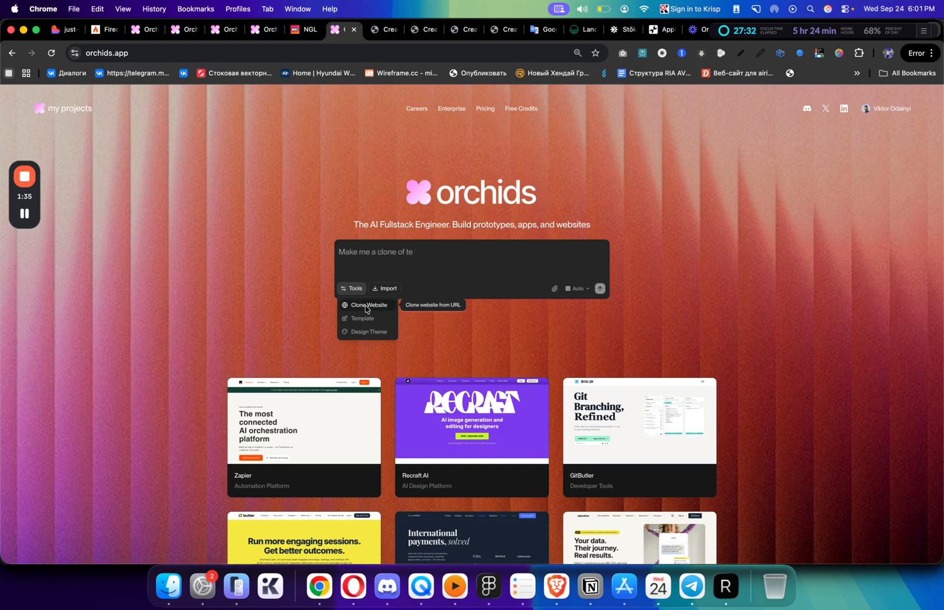
left_click(370, 304)
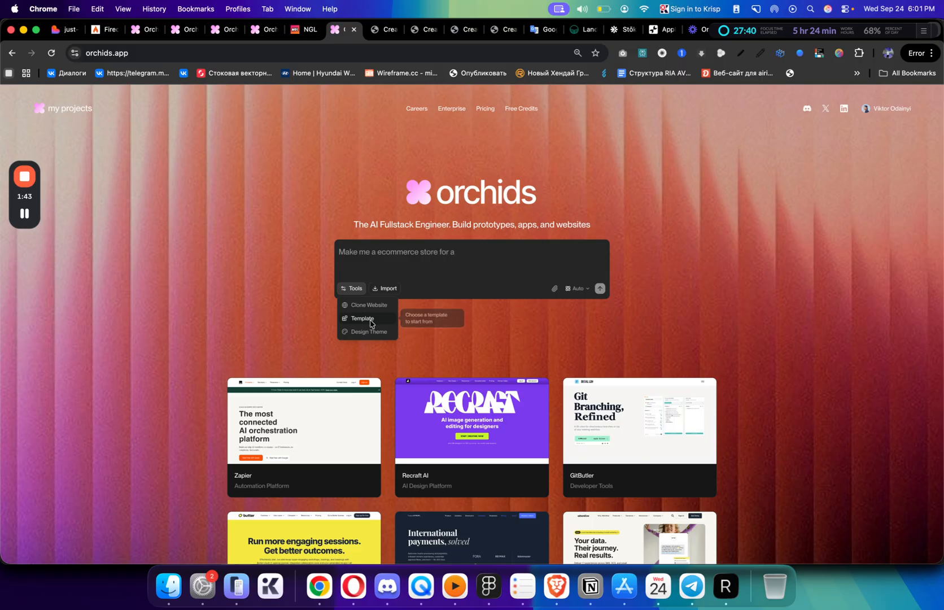
- Bring up the starter template gallery and scroll through the templates
left_click(363, 318)
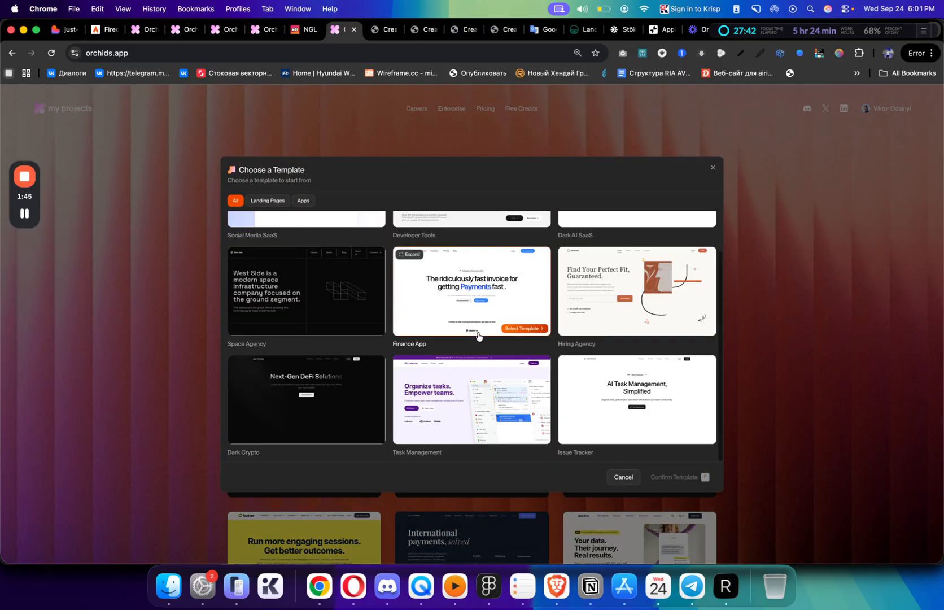
scroll("down", 3)
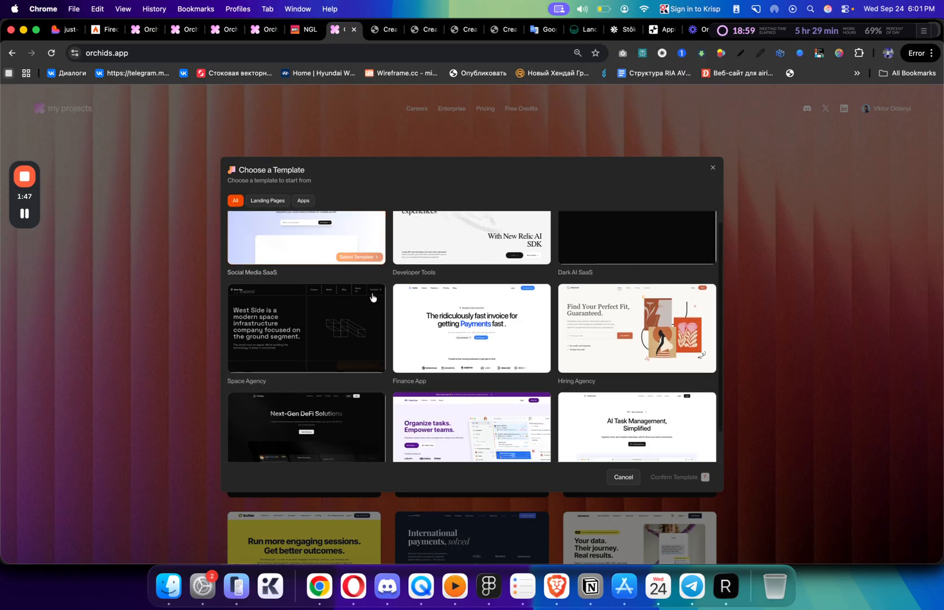
scroll("down", 3)
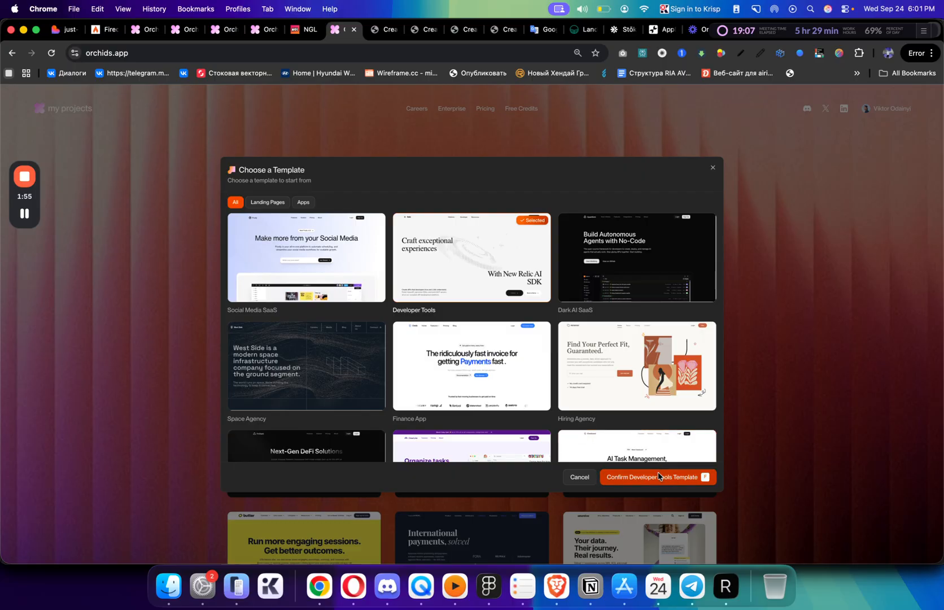
mouse_move(758, 297)
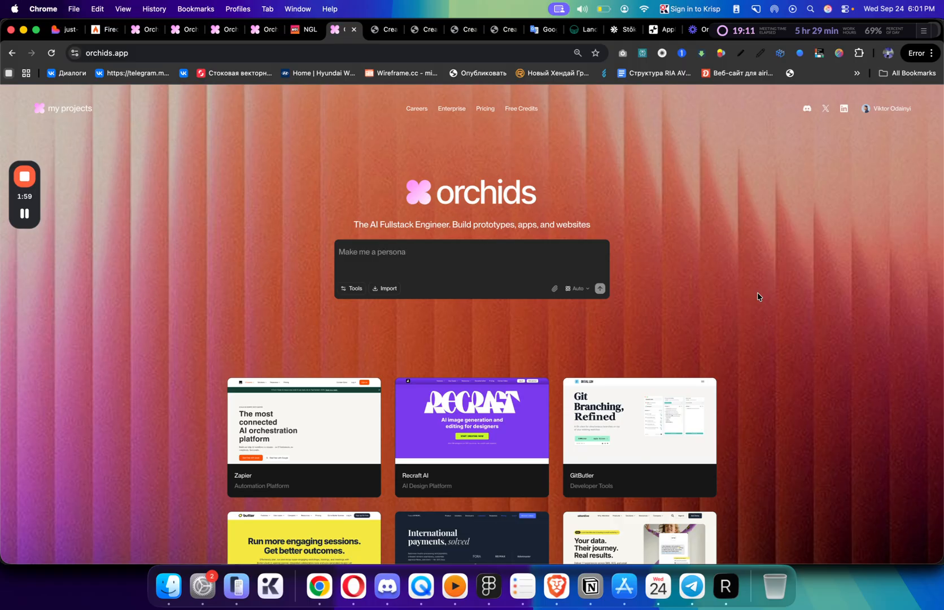
- Leave the Orchids start page for the Firecrawl website tab
type("Make me a clone of tetri")
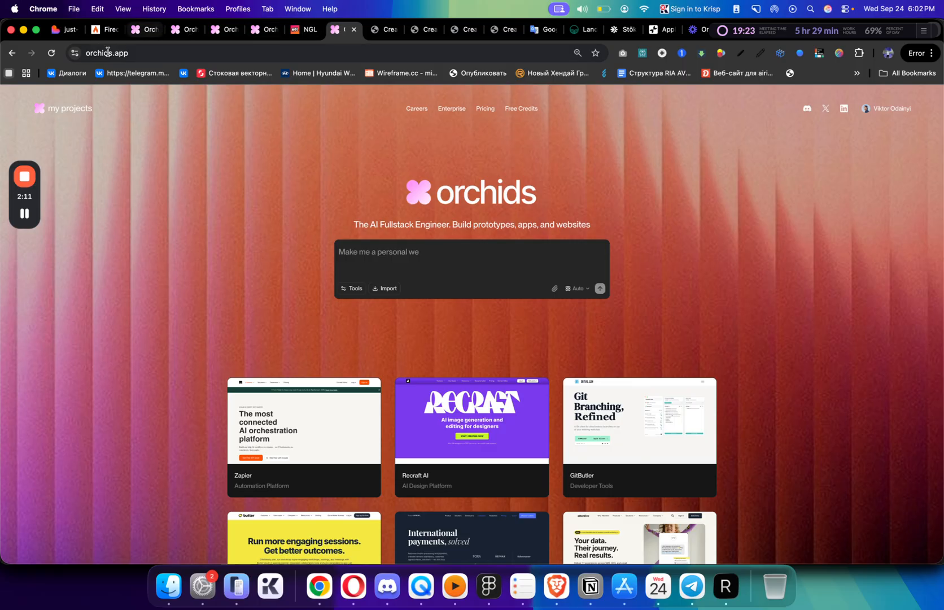
key("Backspace")
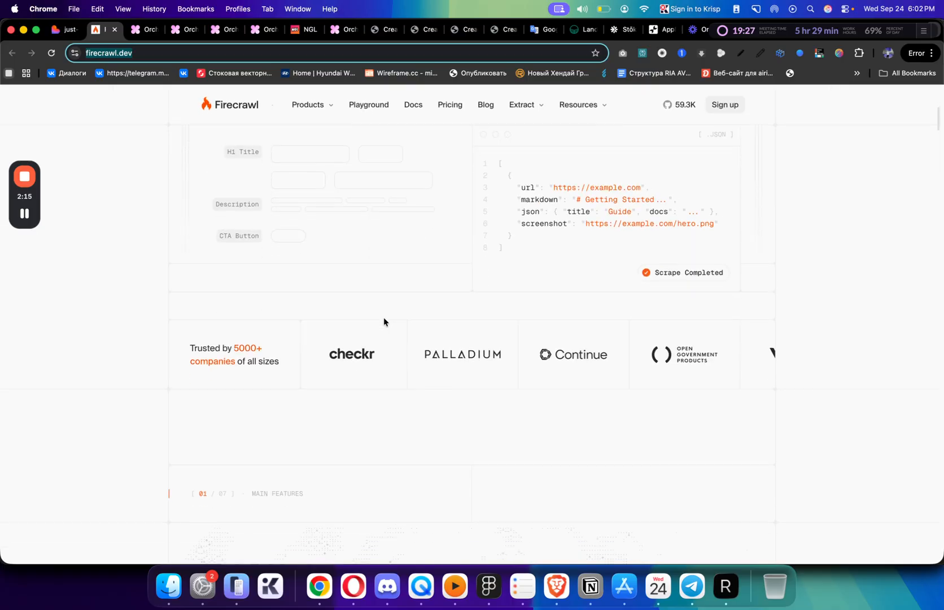
scroll("down", 3)
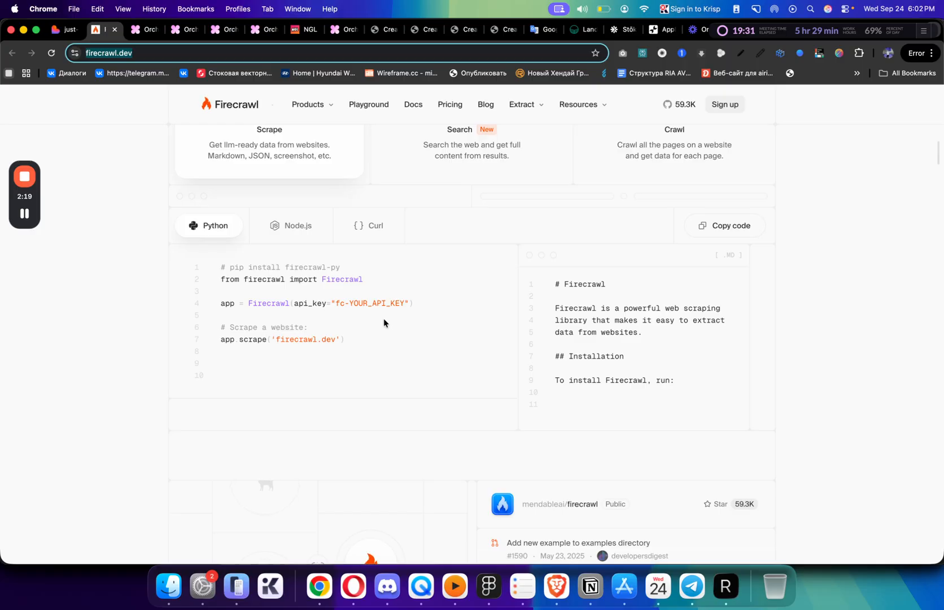
scroll("down", 3)
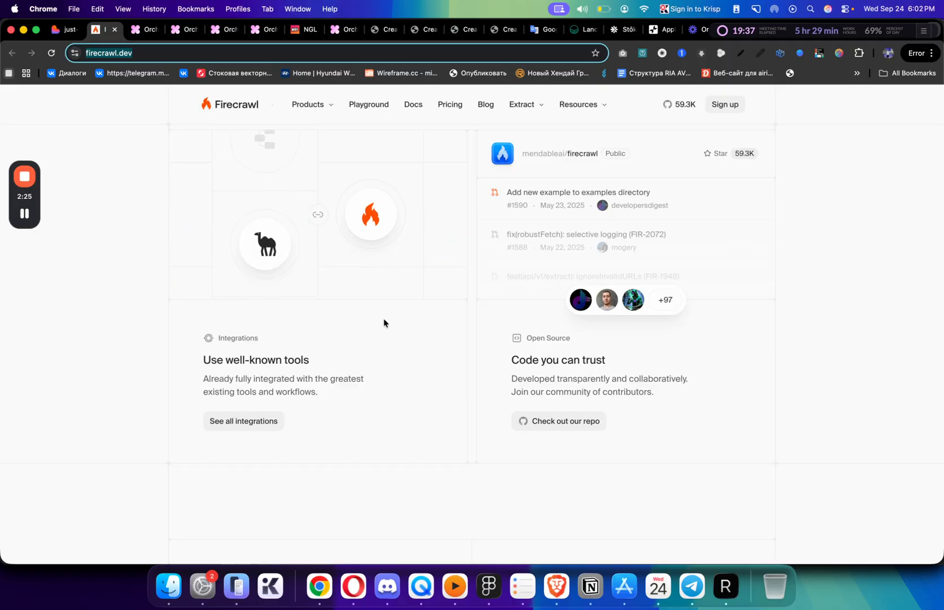
scroll("down", 3)
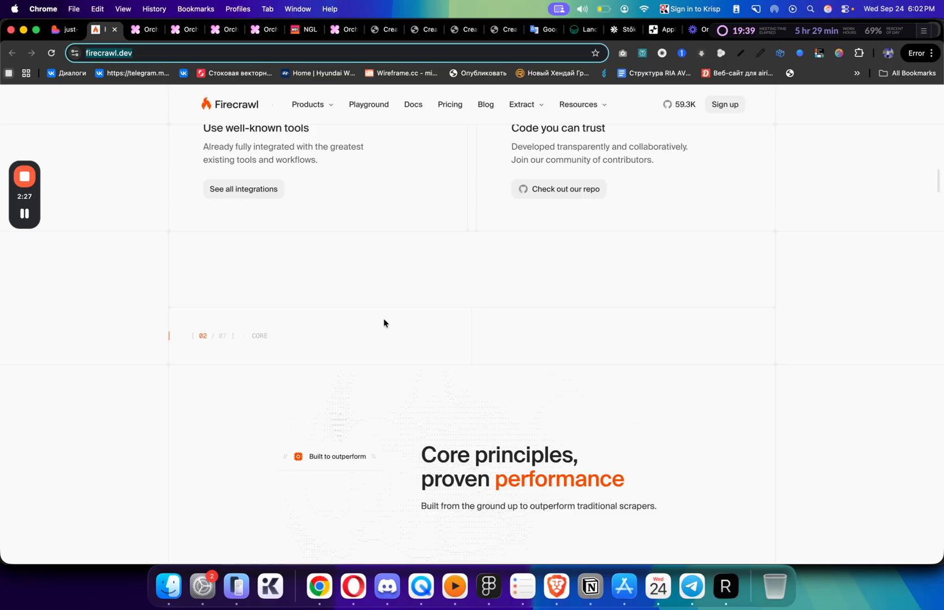
scroll("down", 3)
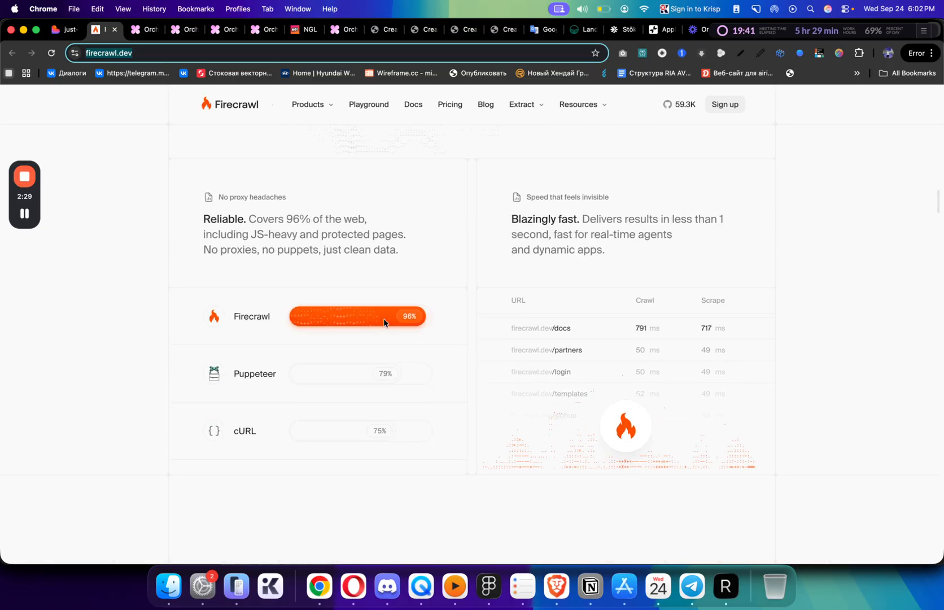
scroll("down", 3)
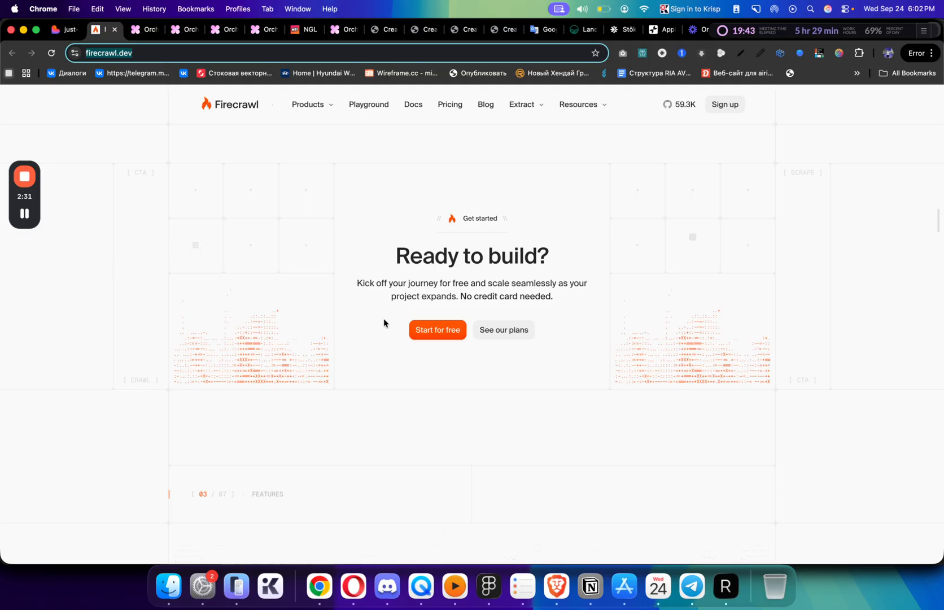
scroll("down", 3)
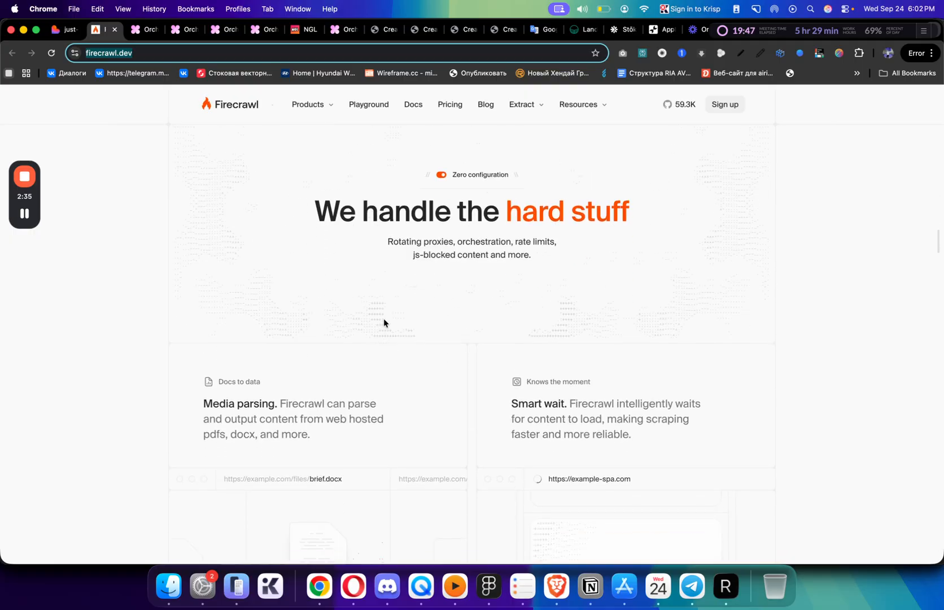
scroll("down", 3)
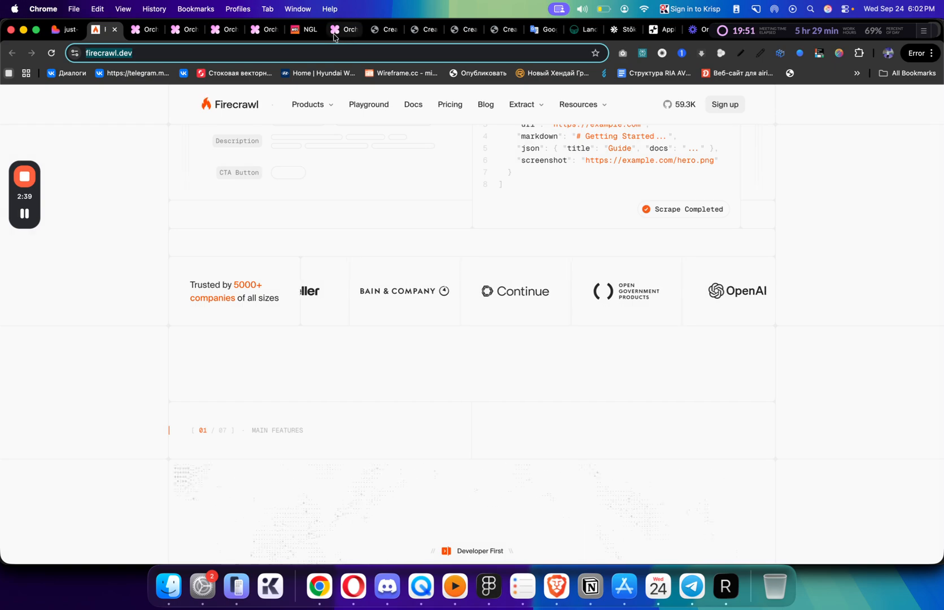
left_click(345, 28)
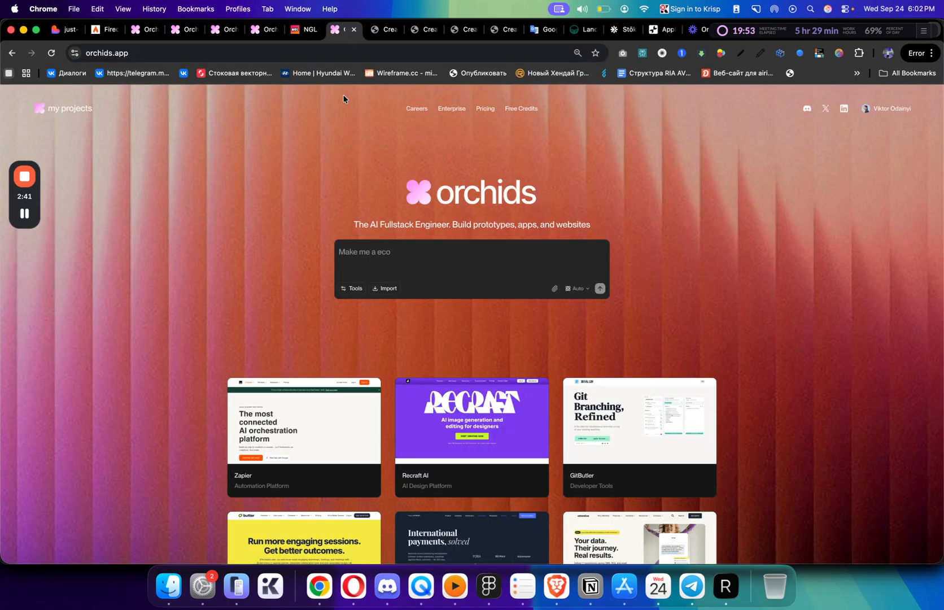
type("https://www.firecrawl.dev/")
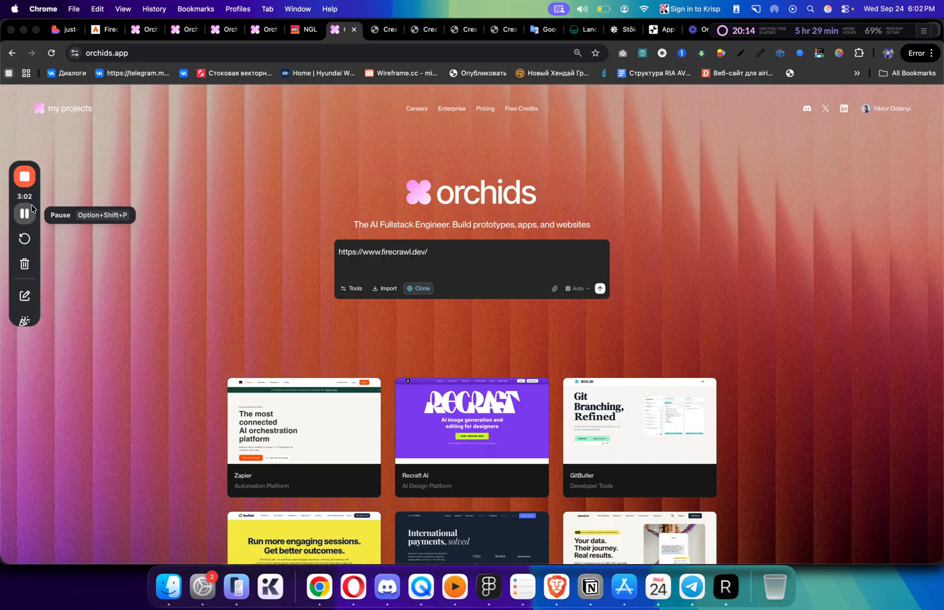
- Clone the Firecrawl site and review the generated 'Design that converts.' hero
left_click(417, 289)
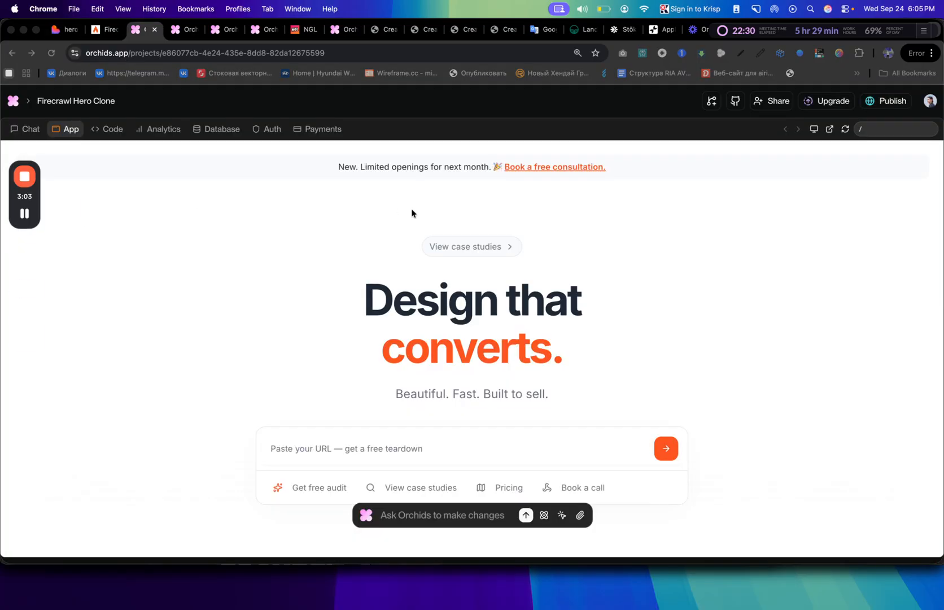
mouse_move(422, 260)
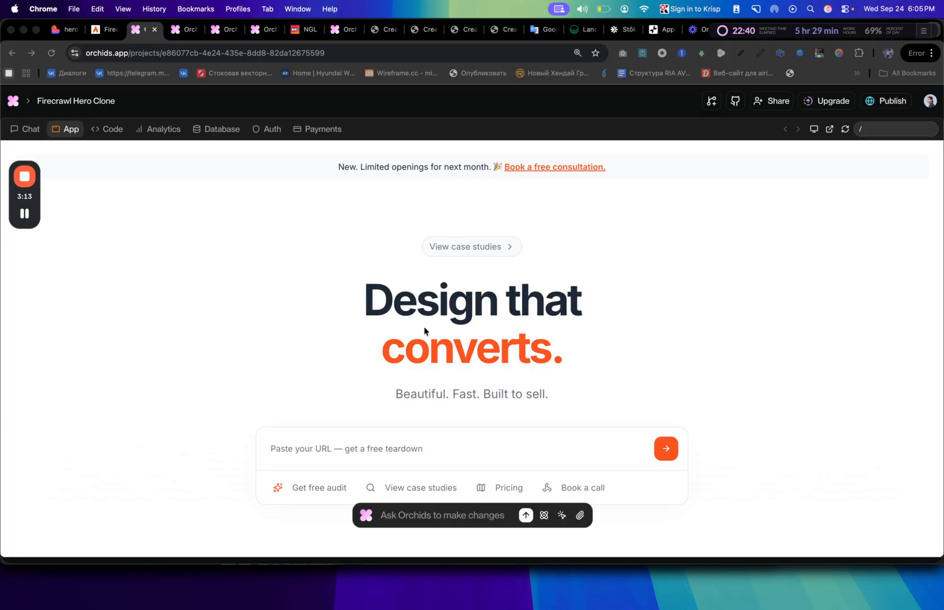
scroll("down", 3)
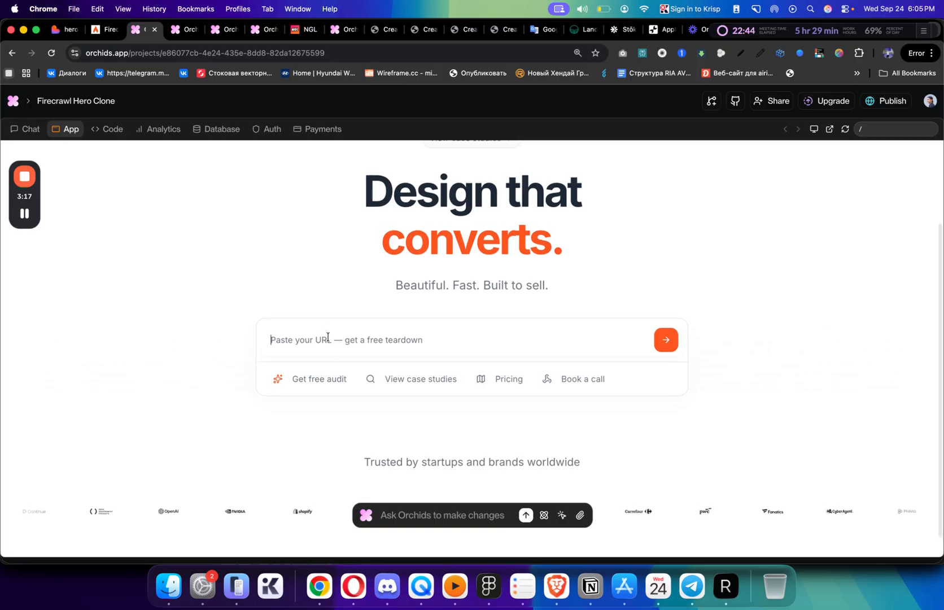
mouse_move(551, 353)
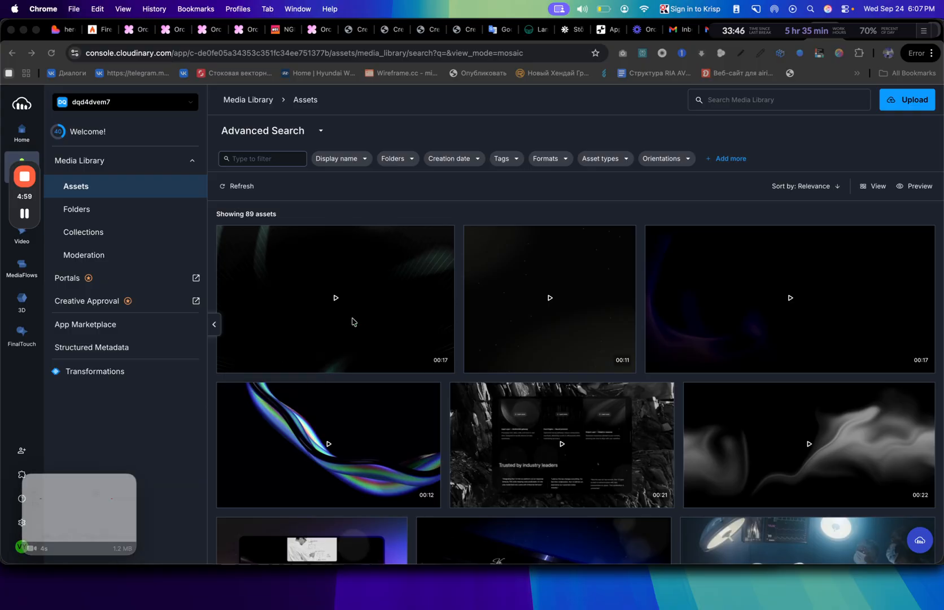
- Select the iridescent ribbon video and copy its link
scroll("down", 3)
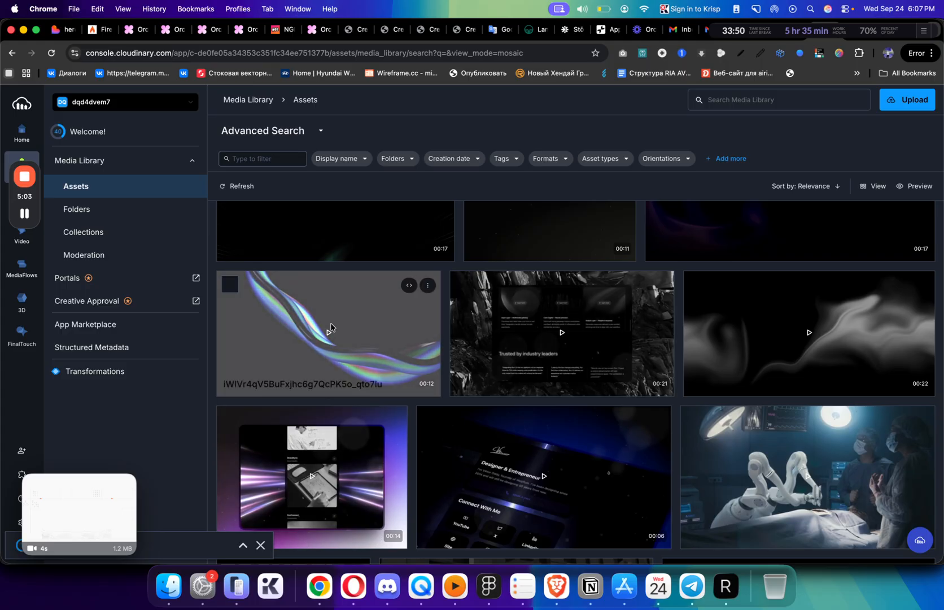
left_click(235, 289)
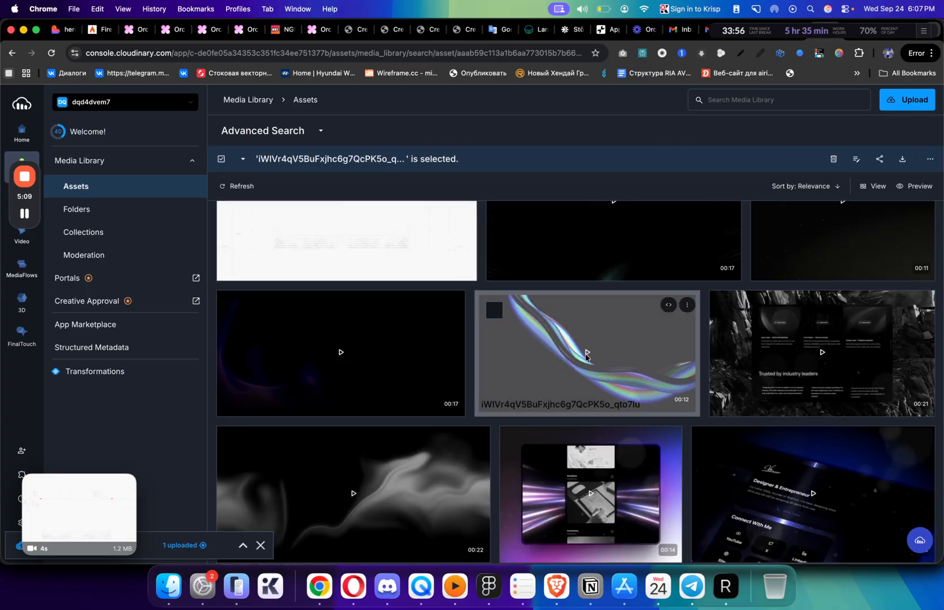
left_click(586, 352)
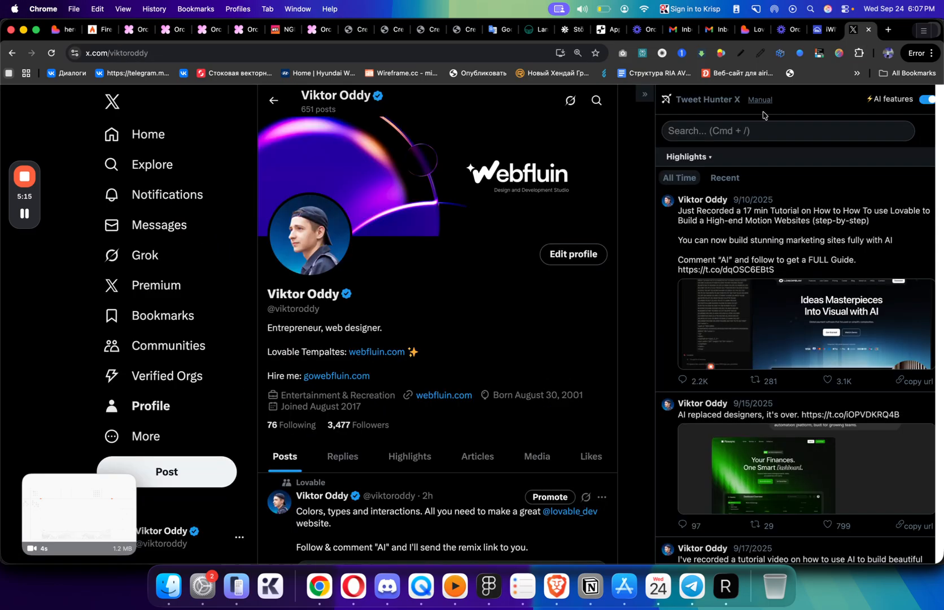
scroll("down", 3)
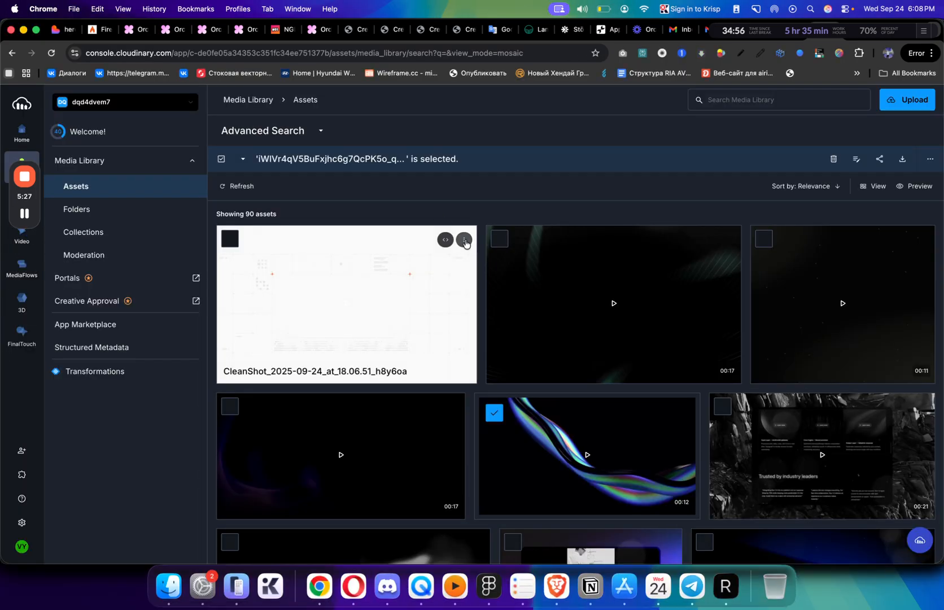
left_click(464, 239)
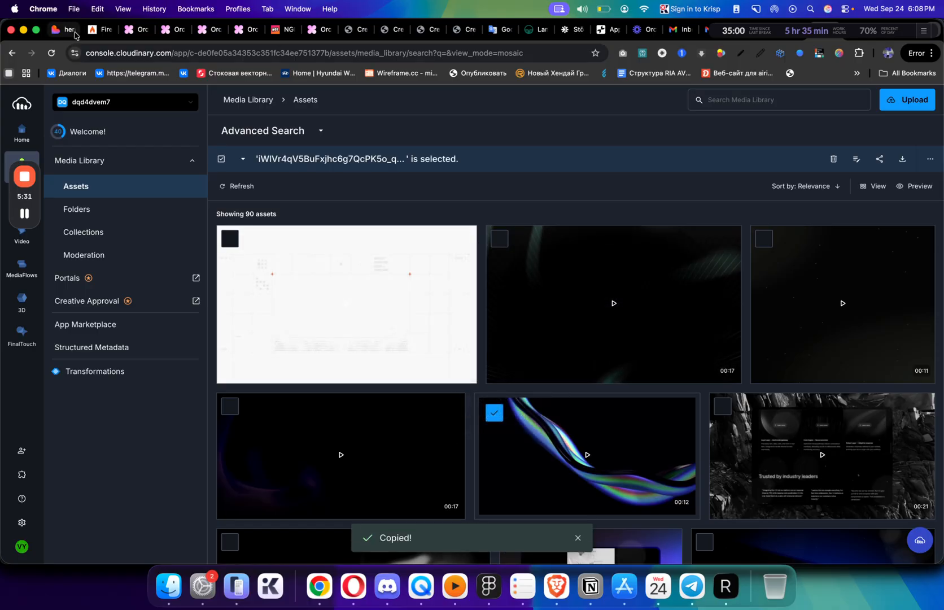
- Prompt Orchids to add the Cloudinary mp4 as a background video layer, positioned absolute, inset 0
left_click(127, 30)
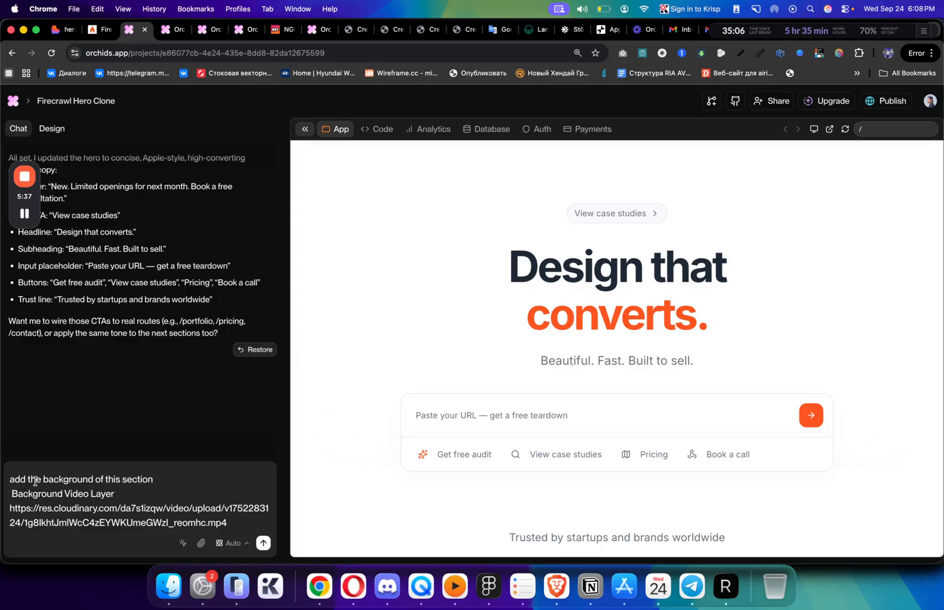
type("position absolute inset 0")
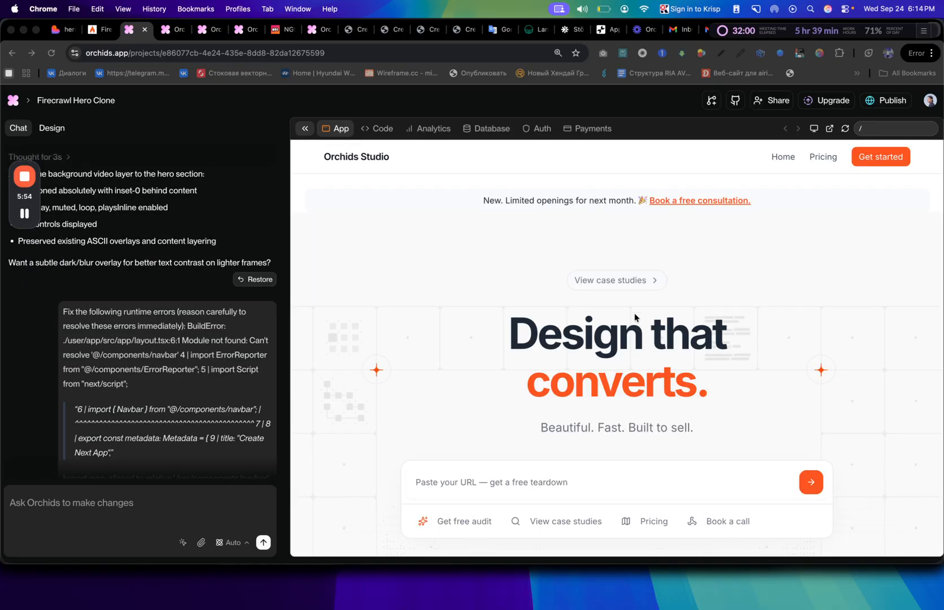
- Scroll down while the Orchids build finishes, before moving to Lovable's hero-spotlight-clone
scroll("down", 3)
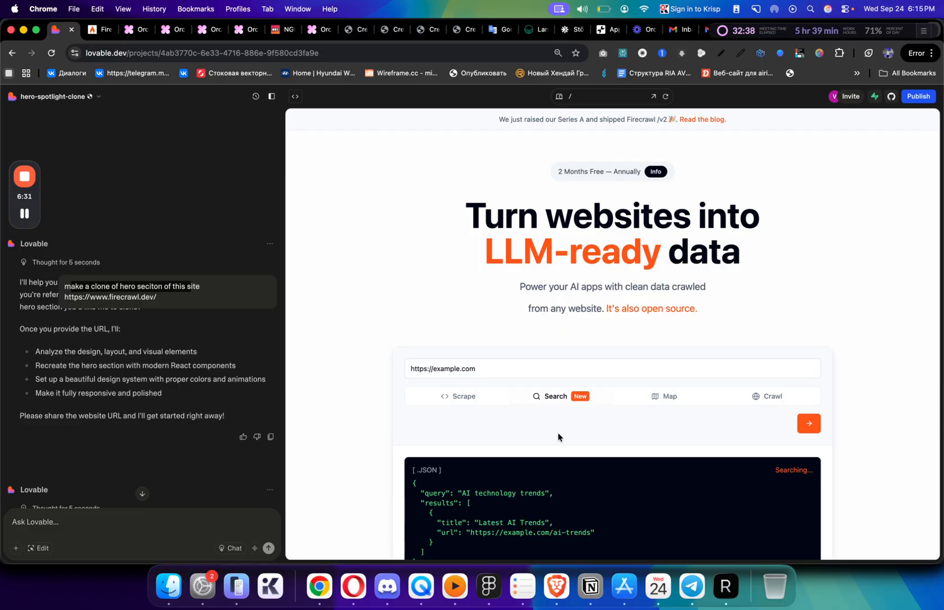
- Check the hero-spotlight-clone project menu showing 208.8 credits, then go to X Messages
scroll("down", 3)
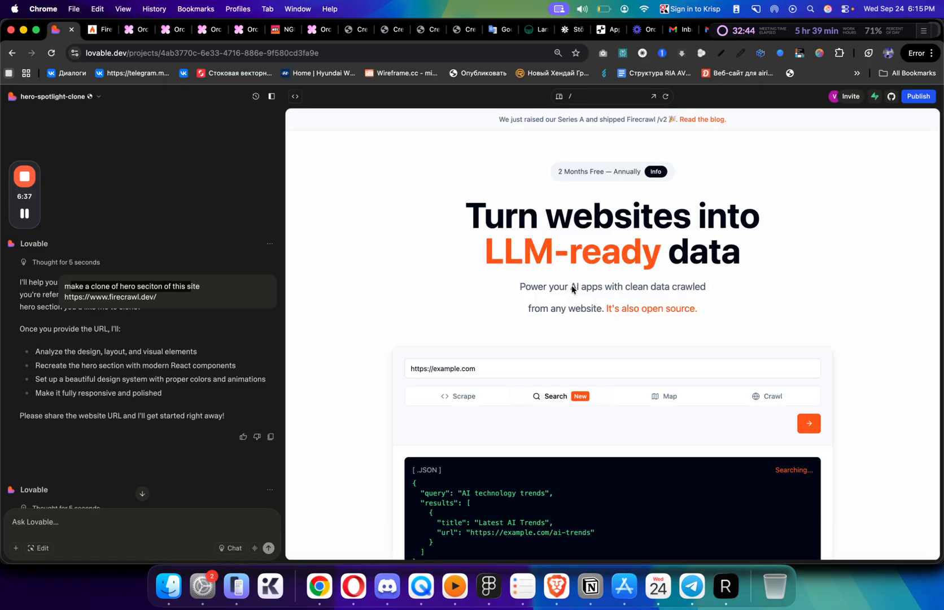
left_click(201, 29)
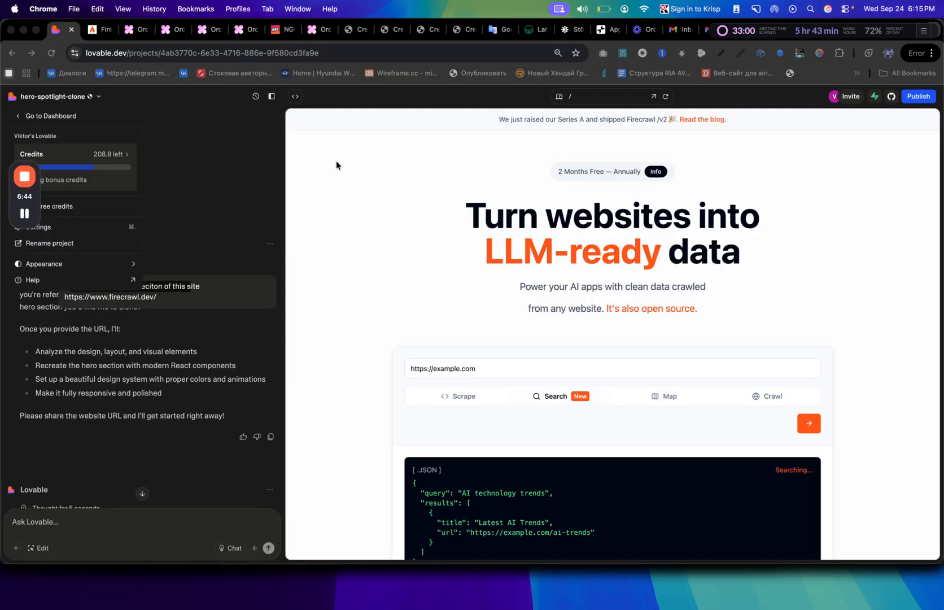
mouse_move(470, 210)
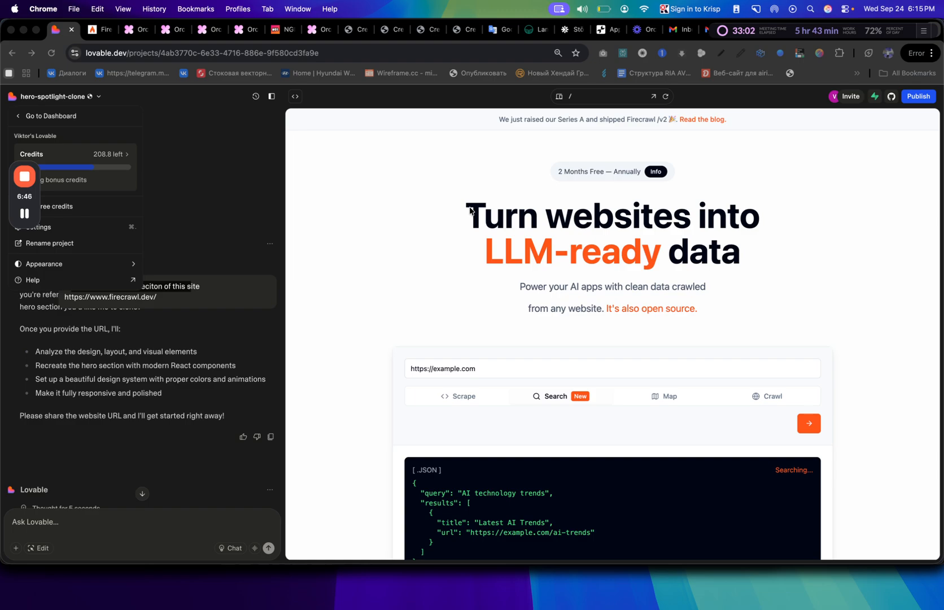
mouse_move(554, 151)
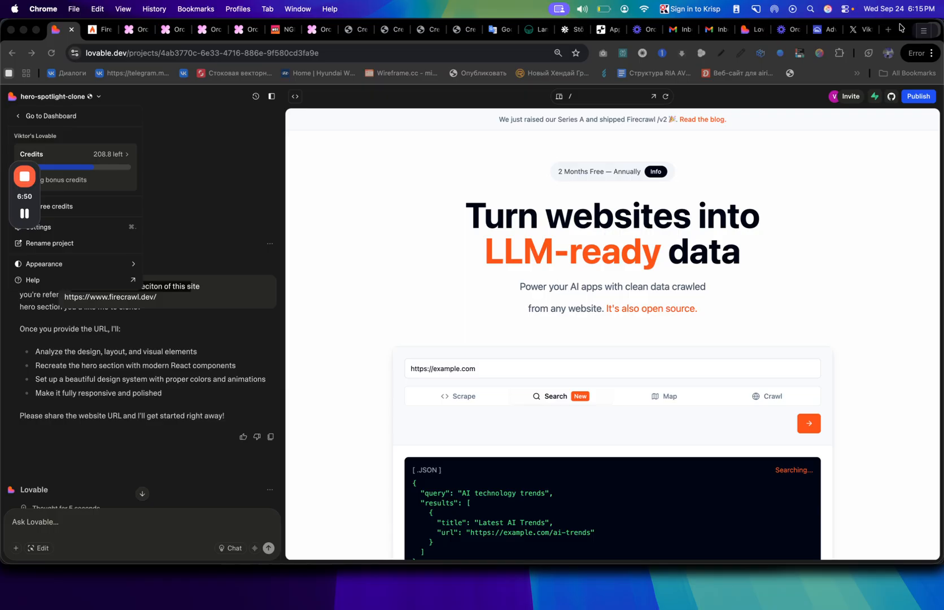
left_click(886, 28)
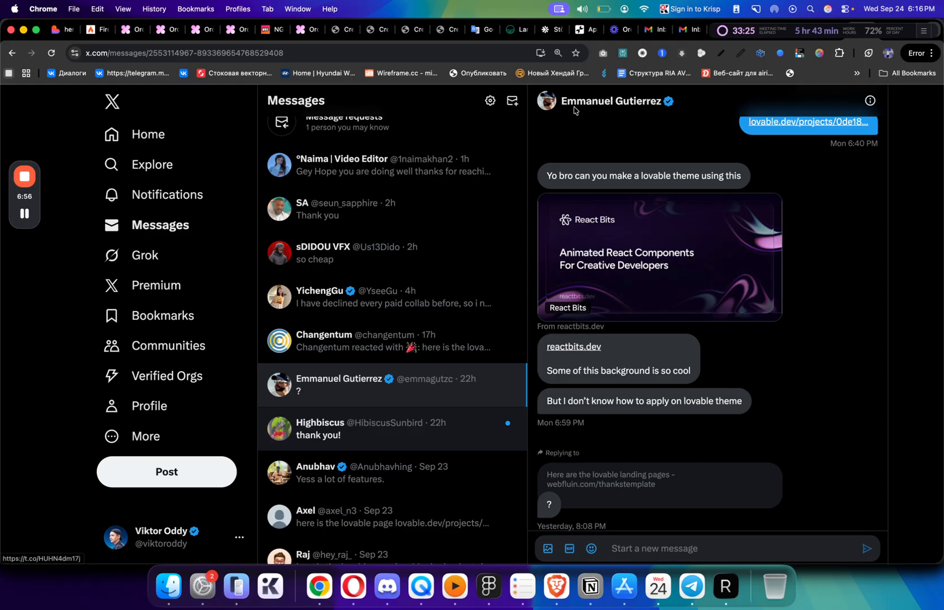
- Scroll the X conversation down to the shared reactbits.dev link
scroll("down", 3)
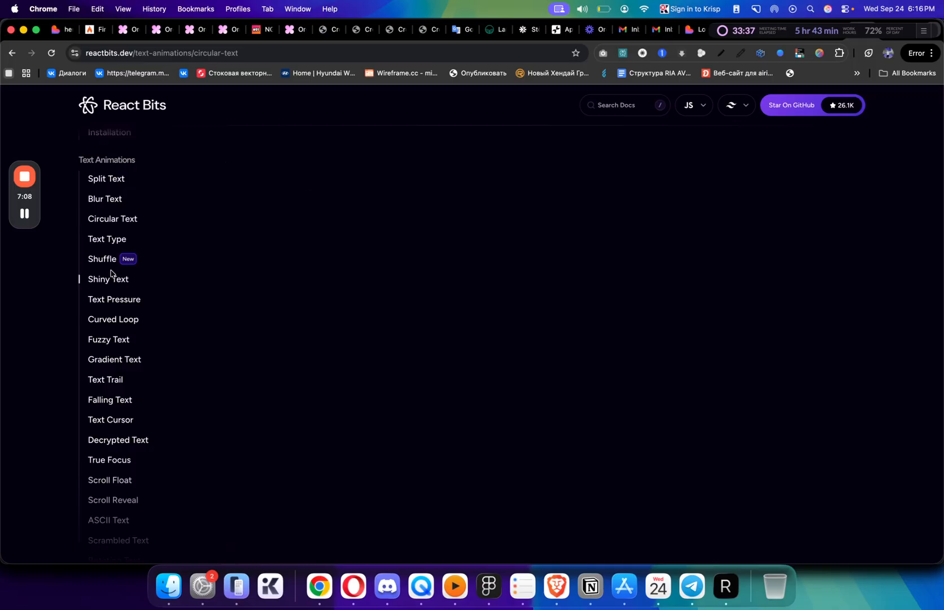
- Go from Shiny Text to Blur Text in React Bits and view its source code
left_click(108, 279)
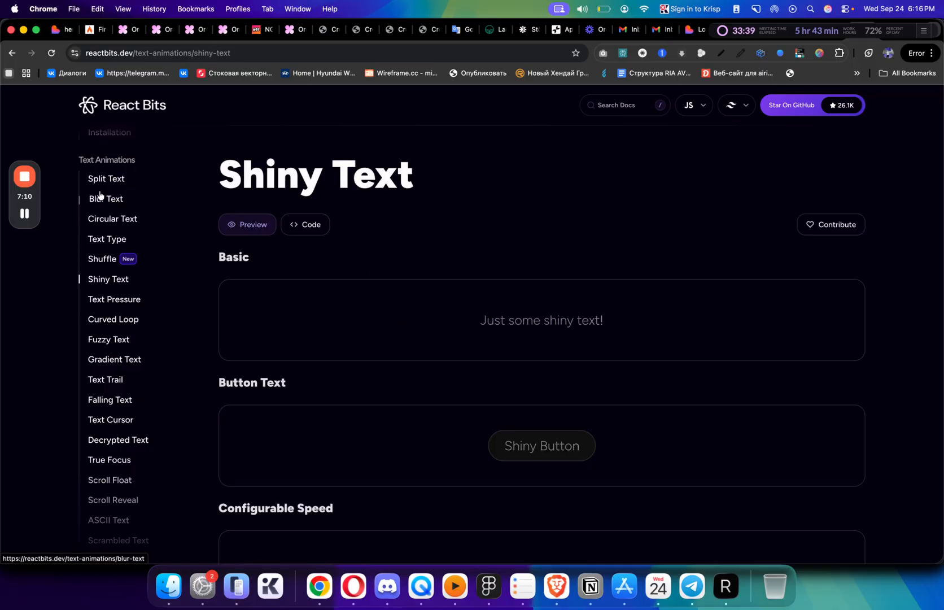
left_click(105, 198)
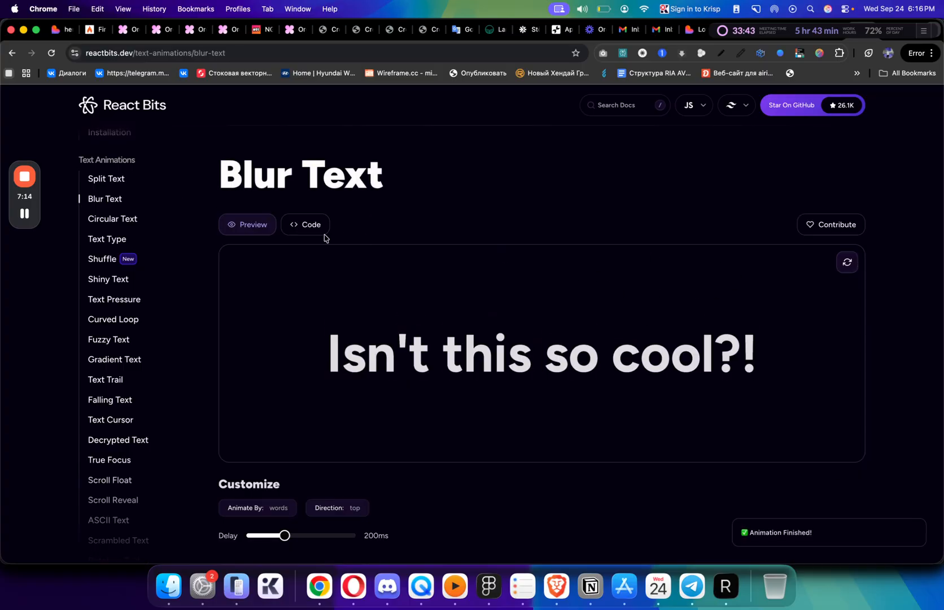
left_click(306, 224)
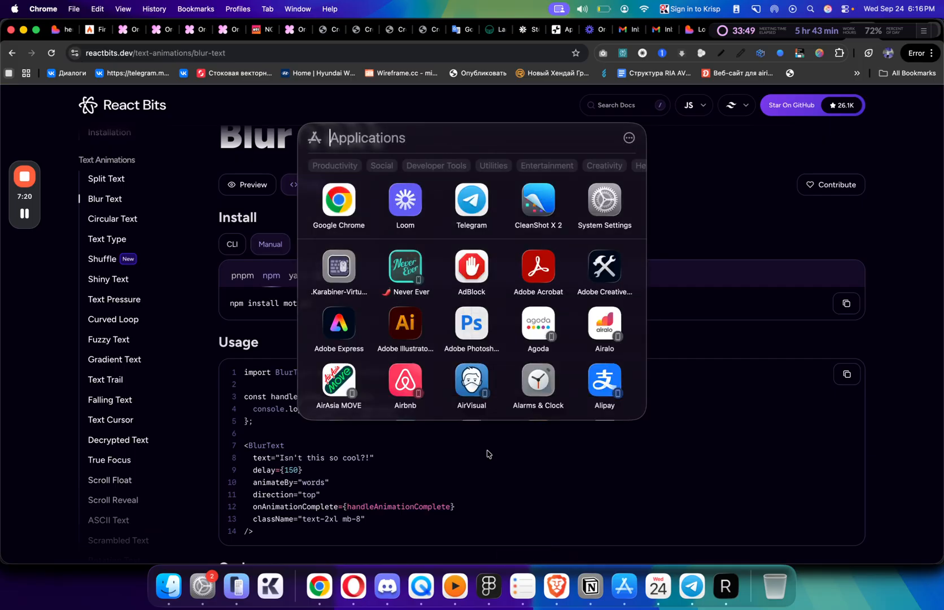
type("notion")
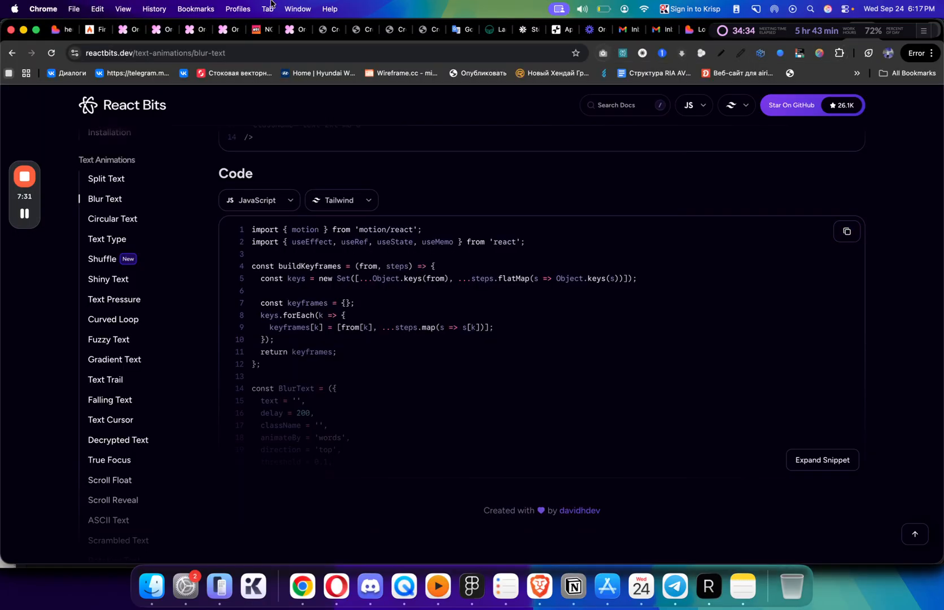
mouse_move(128, 29)
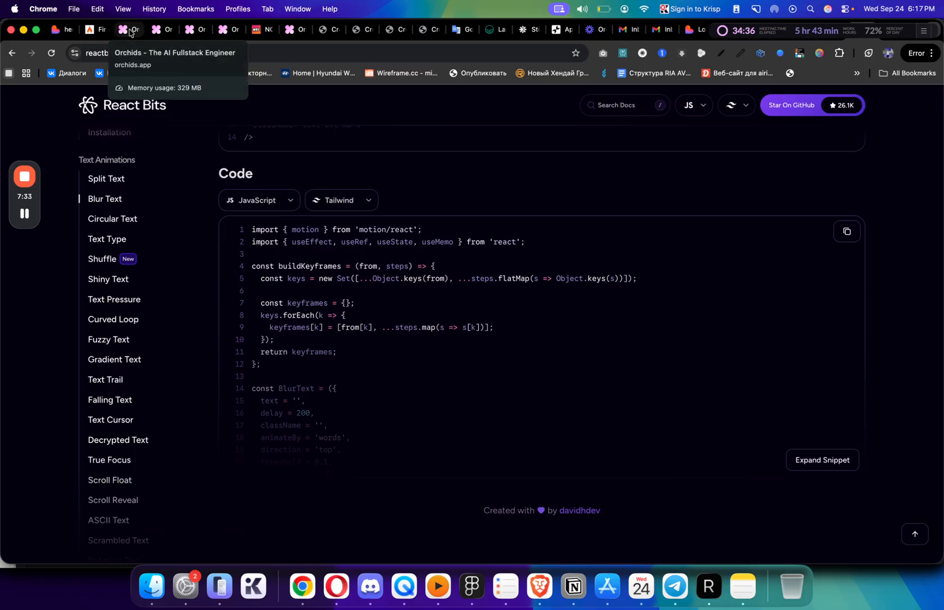
left_click(148, 29)
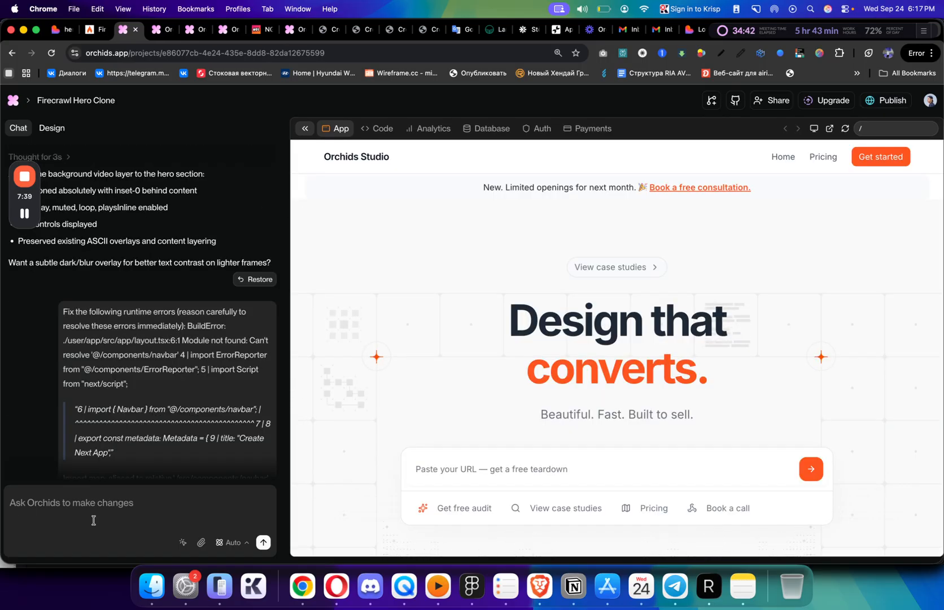
- Send Orchids the BlurText source code with the message 'add this'
type("add this")
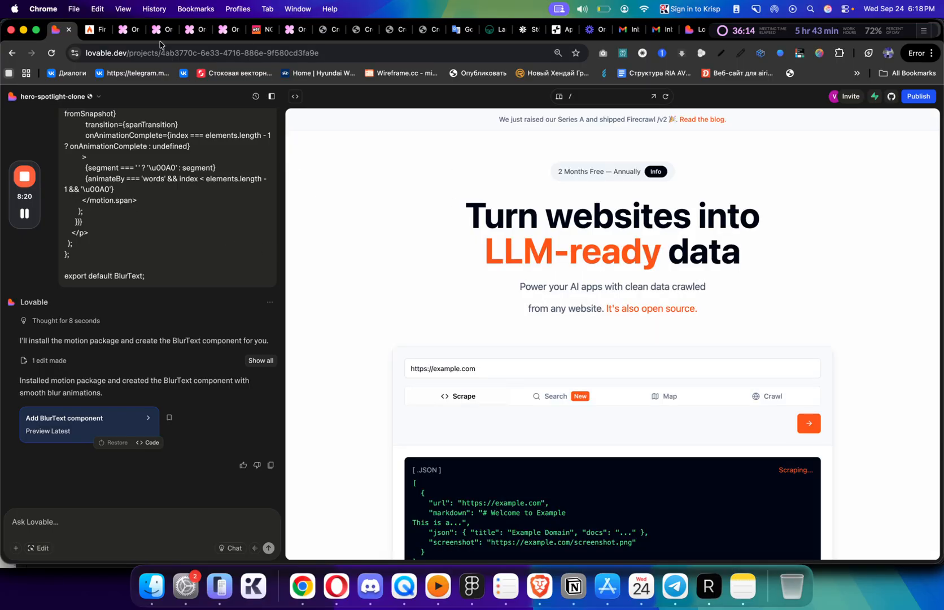
- Review Lovable's 'Add BlurText component' reply and return to the Orchids hero project
left_click(119, 29)
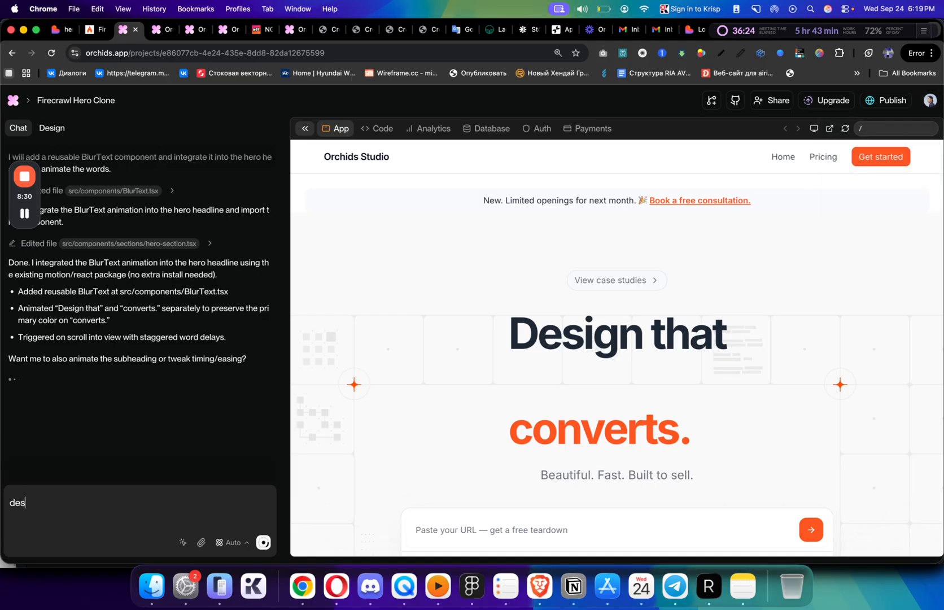
- Watch the headline blur in, then type 'decrease the spacing' into Ask Orchids
type("decrease")
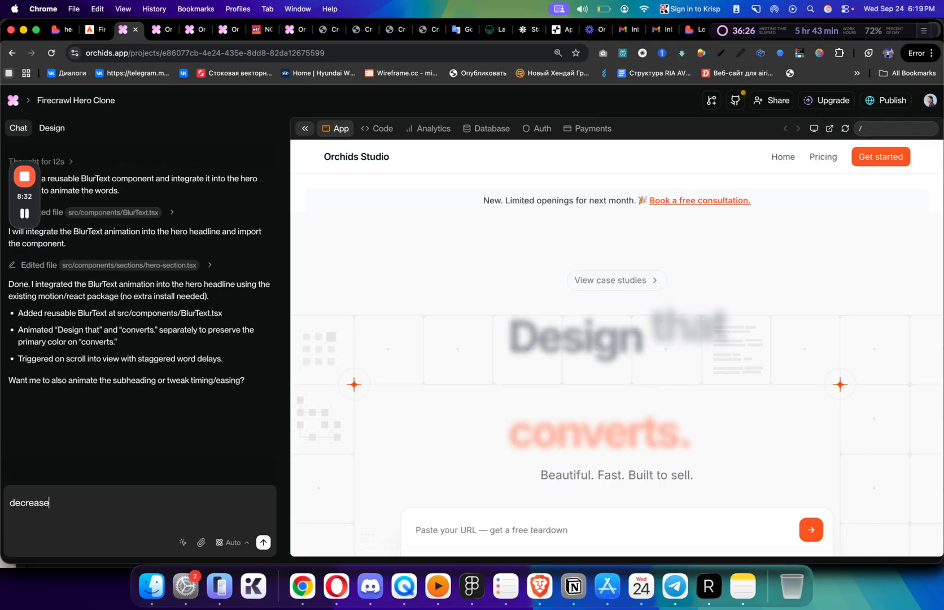
type("te spacing")
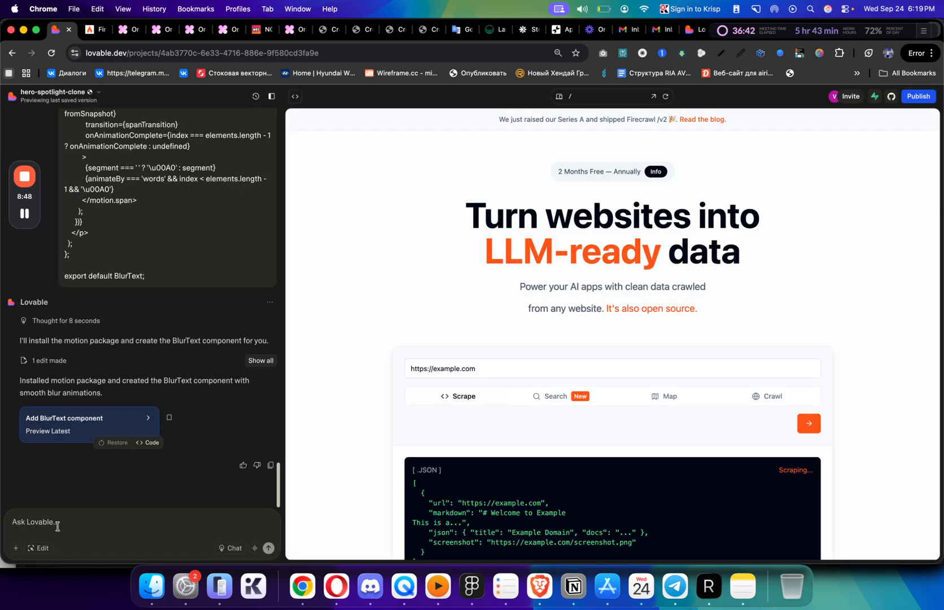
- Tell Lovable there is no animation on the hero and send it
type("there a re")
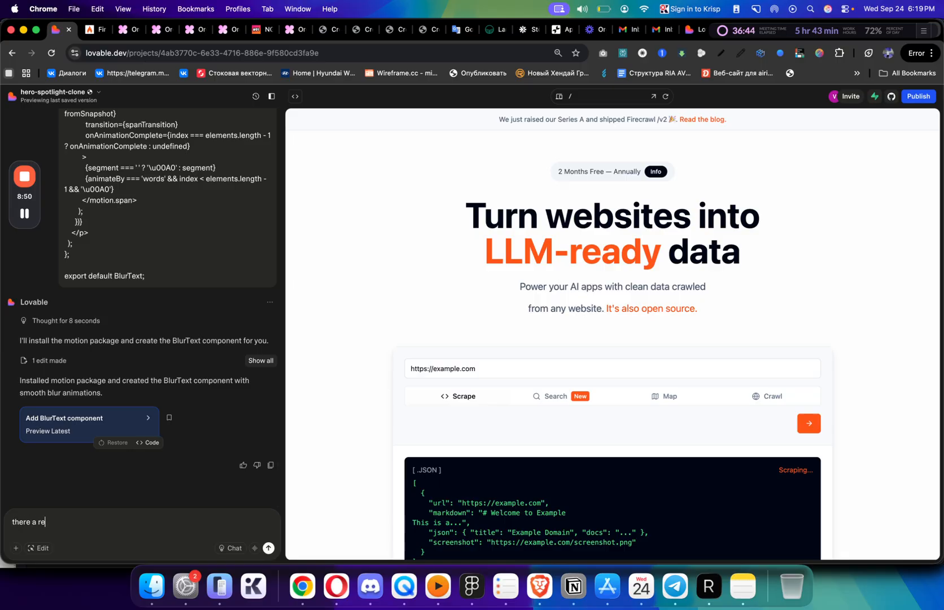
type("no ania")
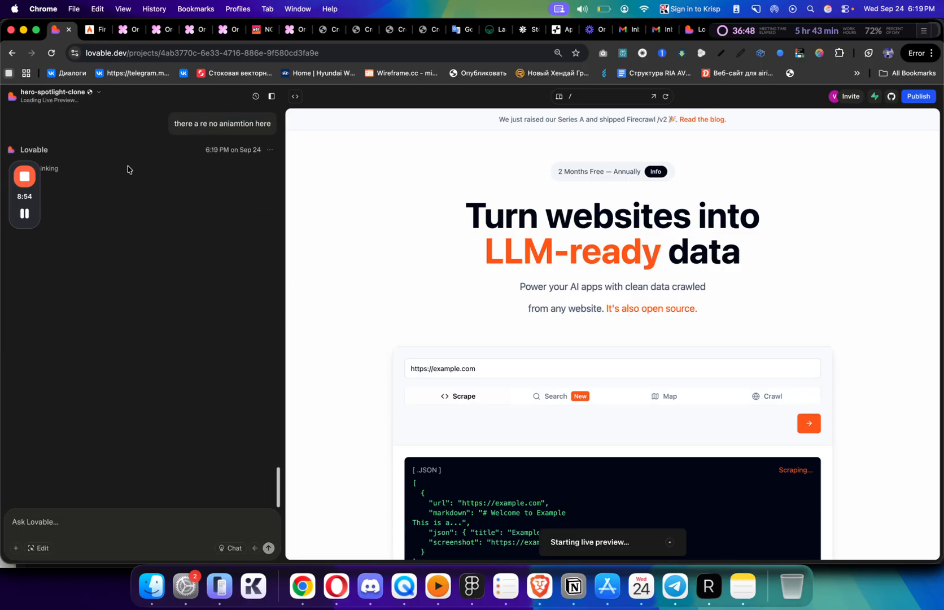
left_click(127, 29)
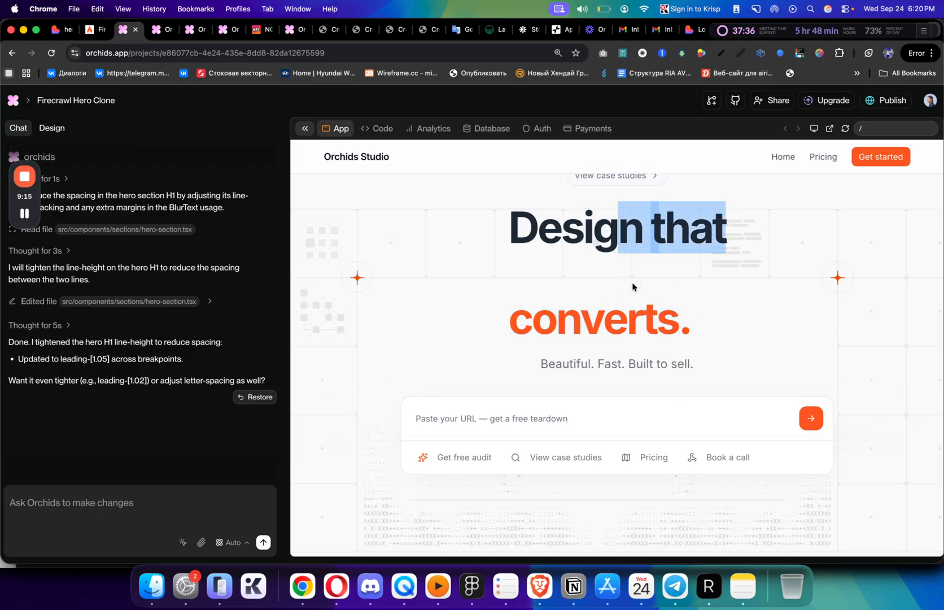
- Draft 'remove the space between "design that" and "converts"' in the Ask Orchids box
type("remove the space")
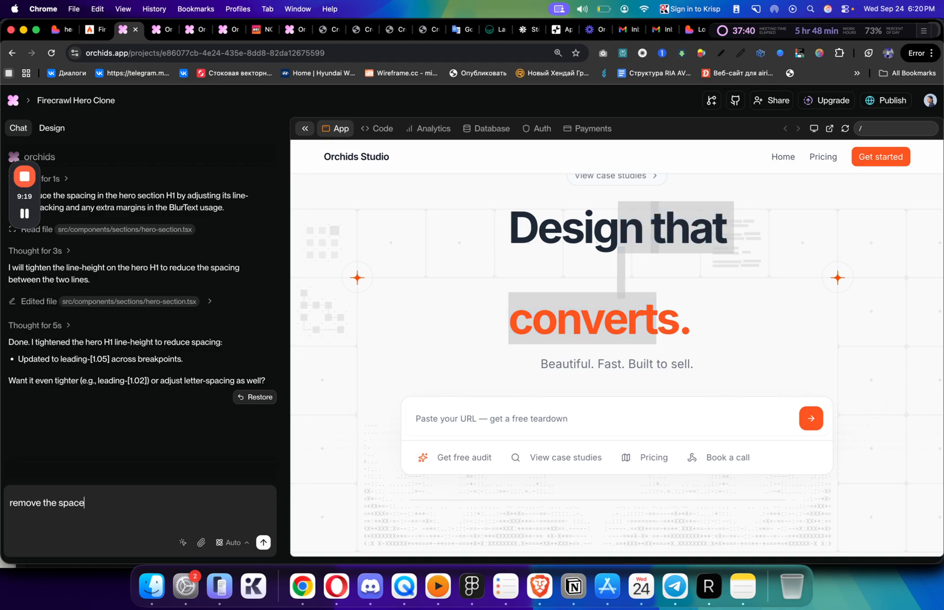
type("between deisgn that")
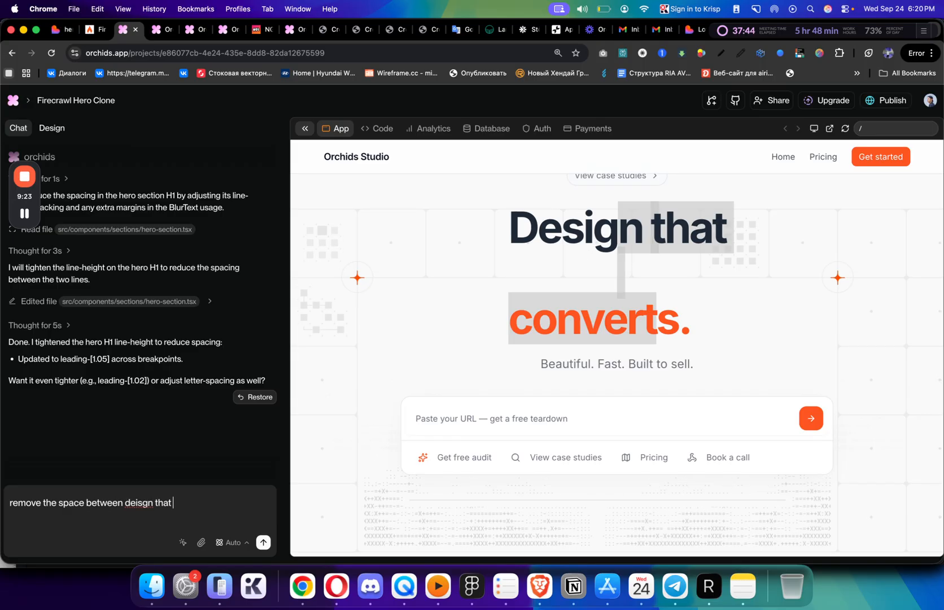
type("and \"")
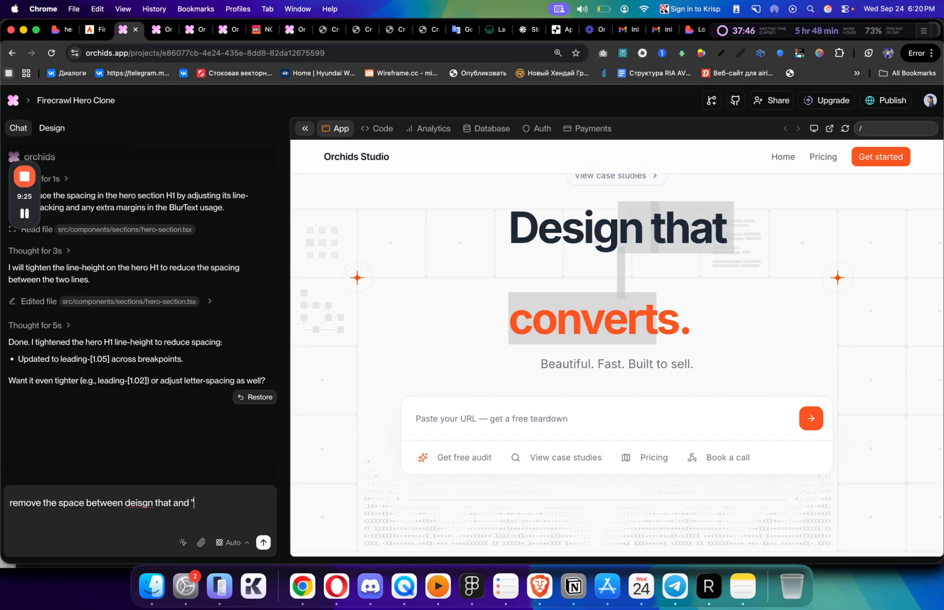
type("converts")
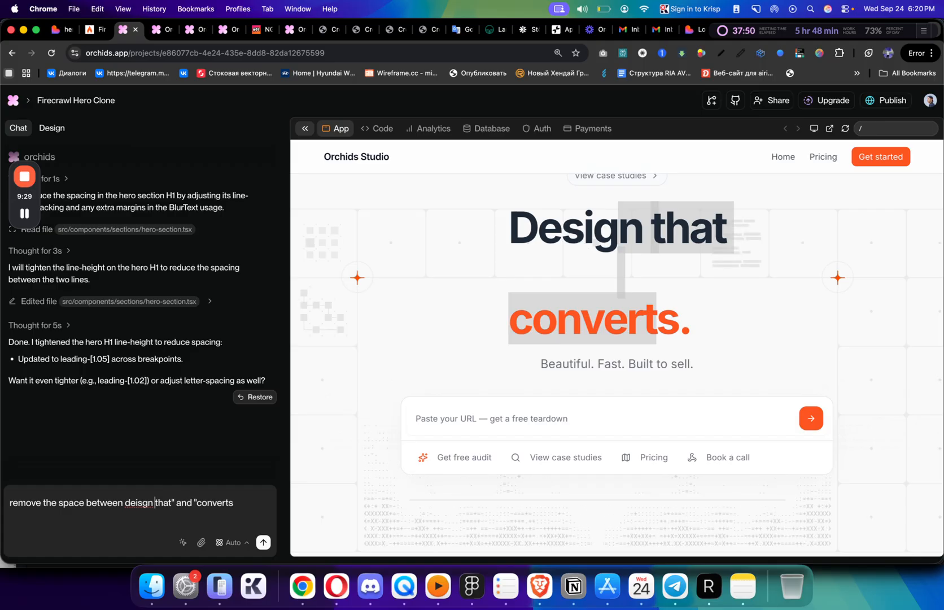
- In the Lovable project chat, draft a request to center the headline on two lines
left_click(263, 542)
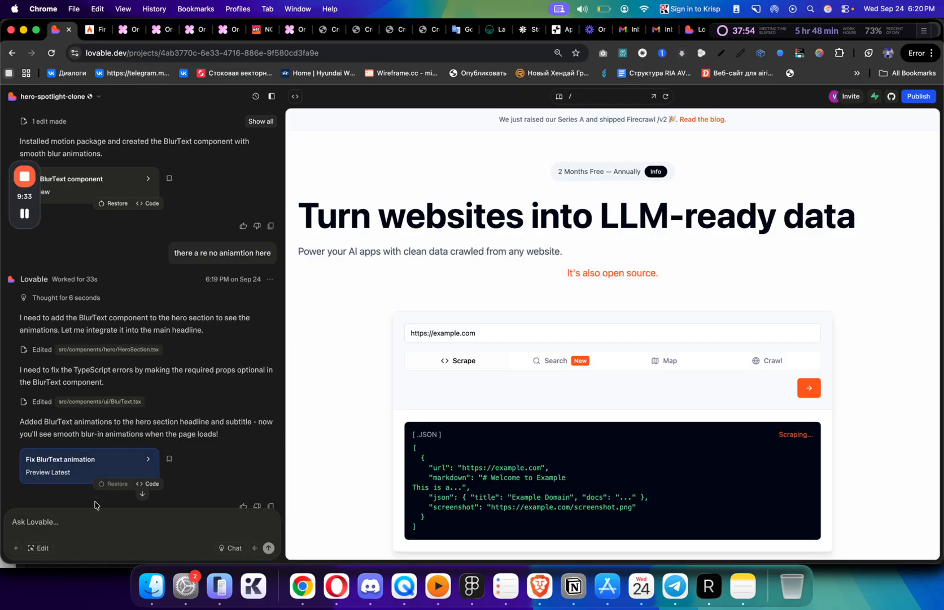
type("center align and make i")
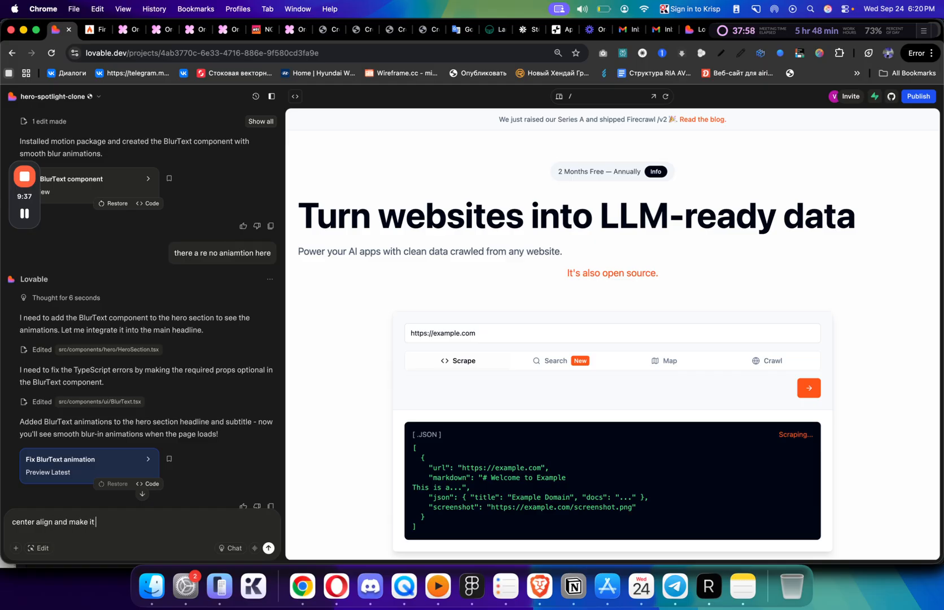
type("two lines heald")
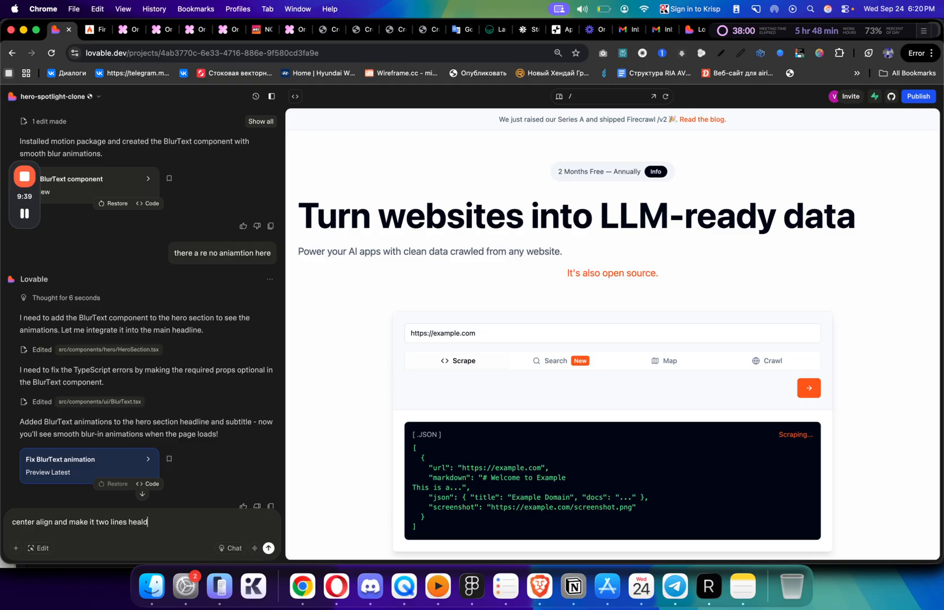